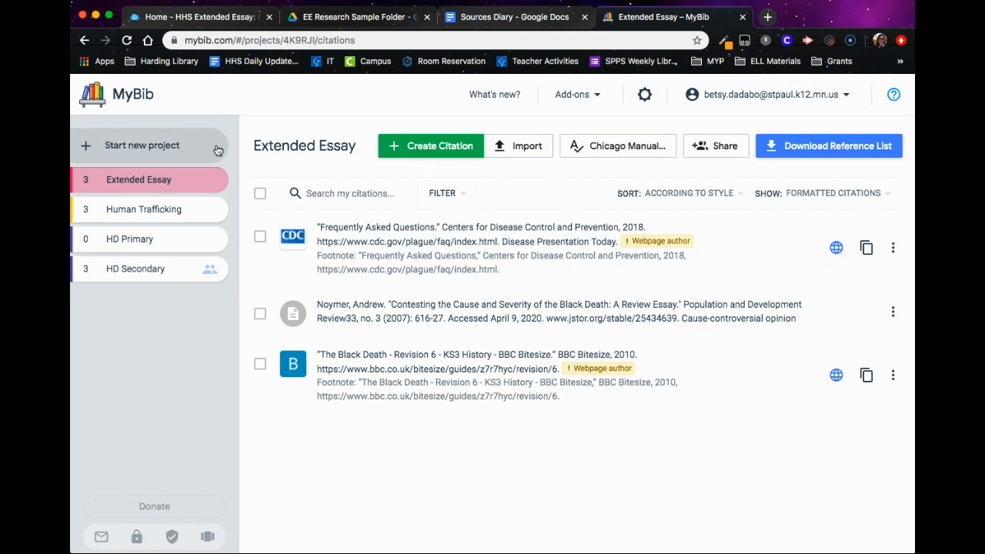
mouse_move(212, 22)
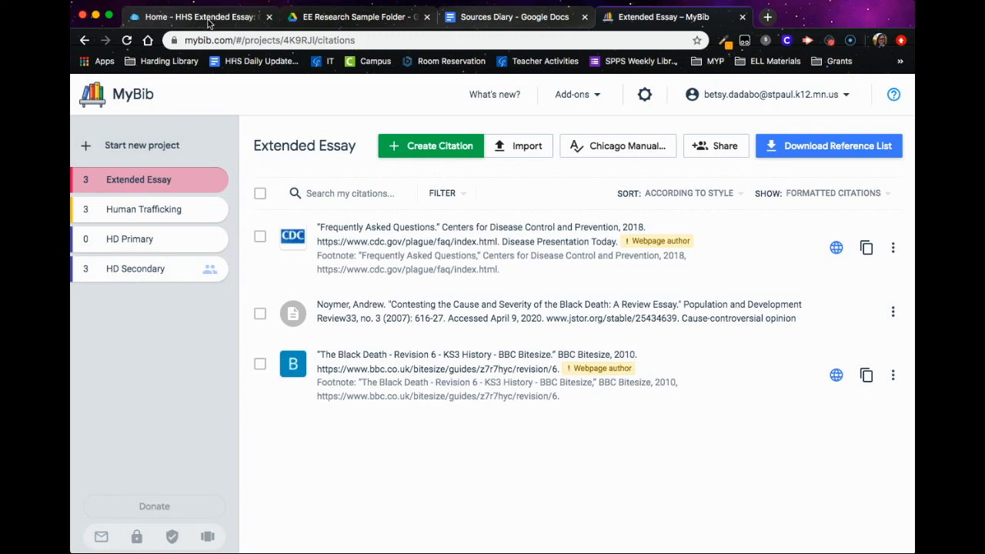
Visit the Sources Diary document and MyBib list, then return to the HHS Extended Essay guide.
left_click(198, 15)
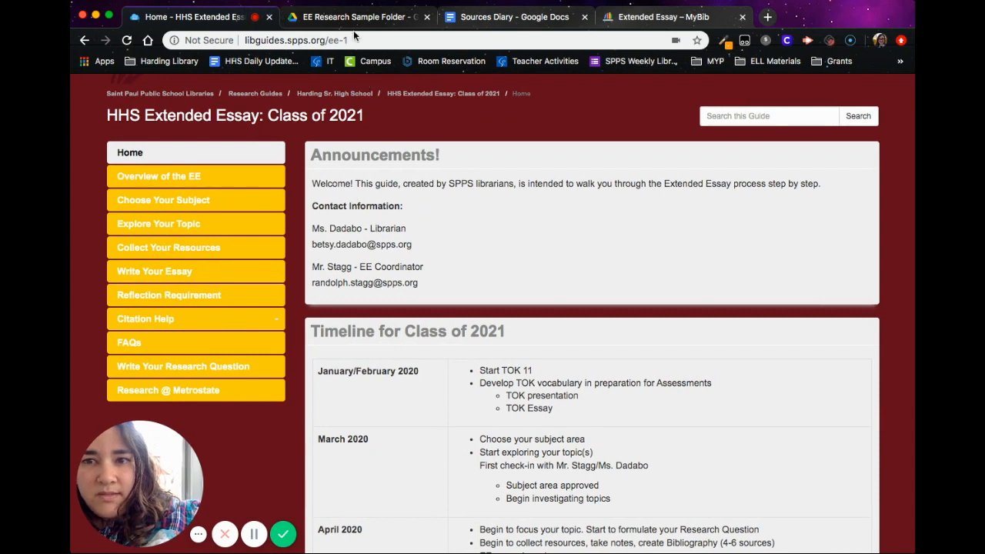
mouse_move(161, 415)
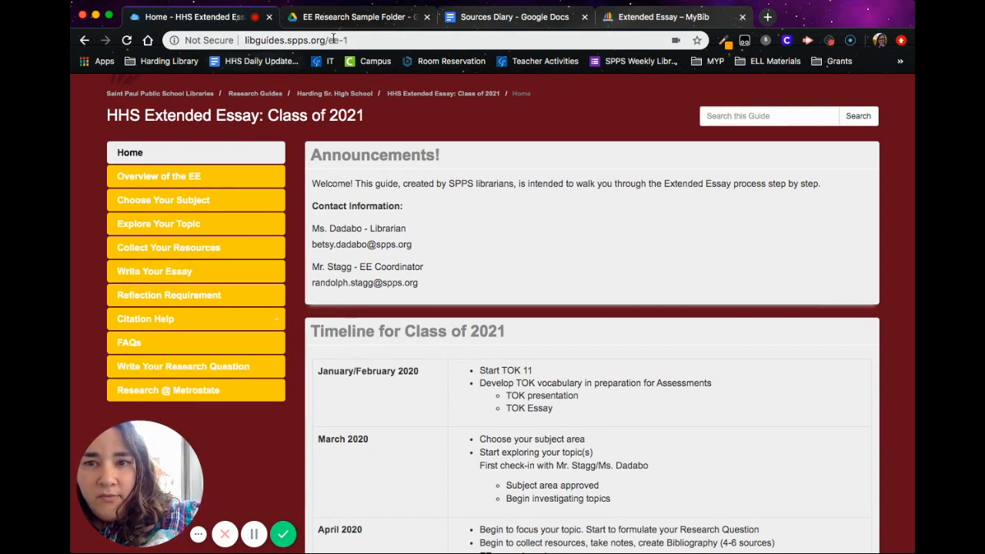
left_click(353, 15)
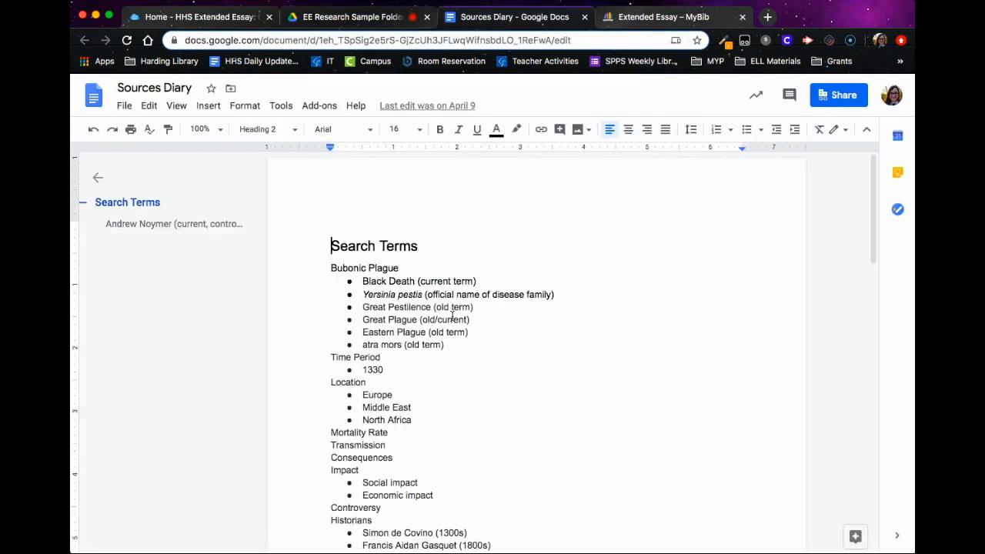
scroll("down", 3)
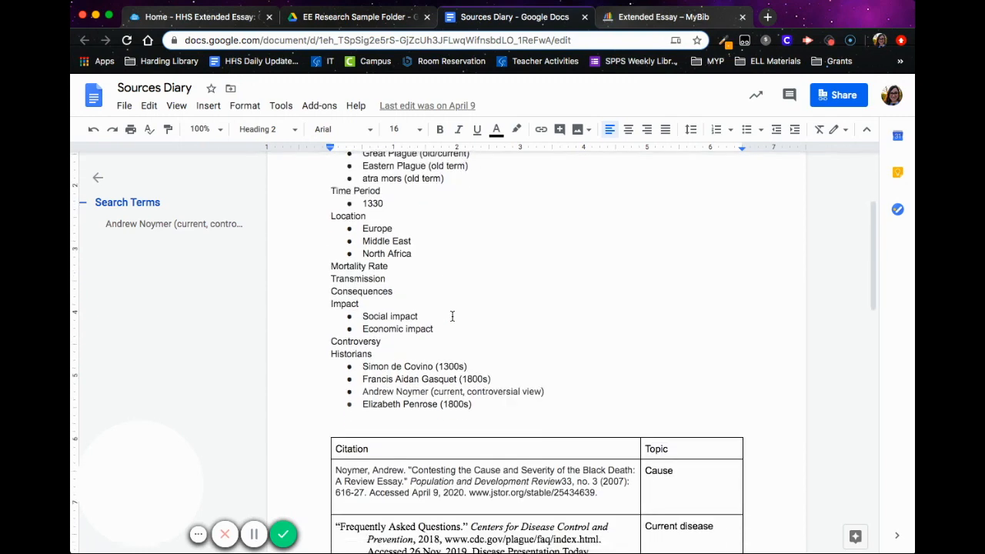
left_click(662, 16)
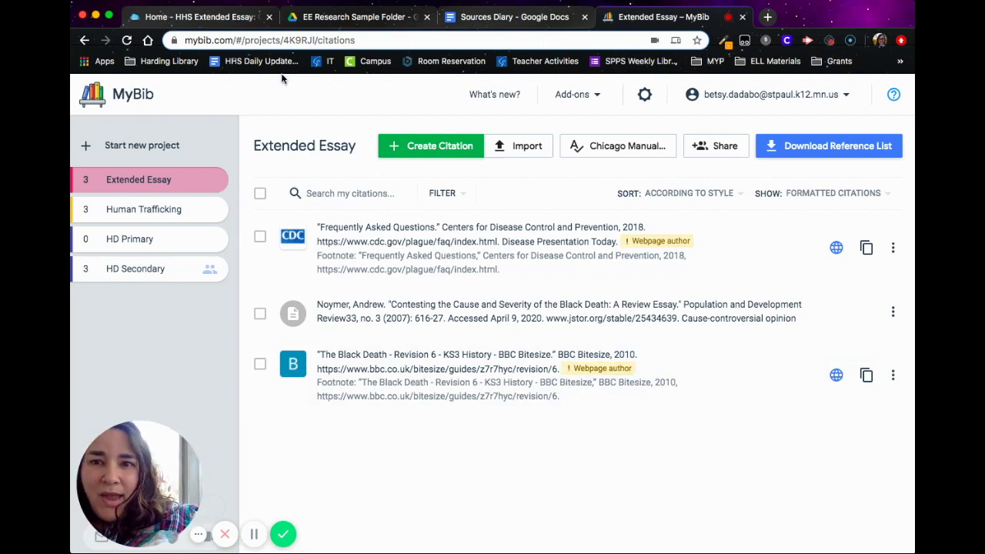
left_click(198, 15)
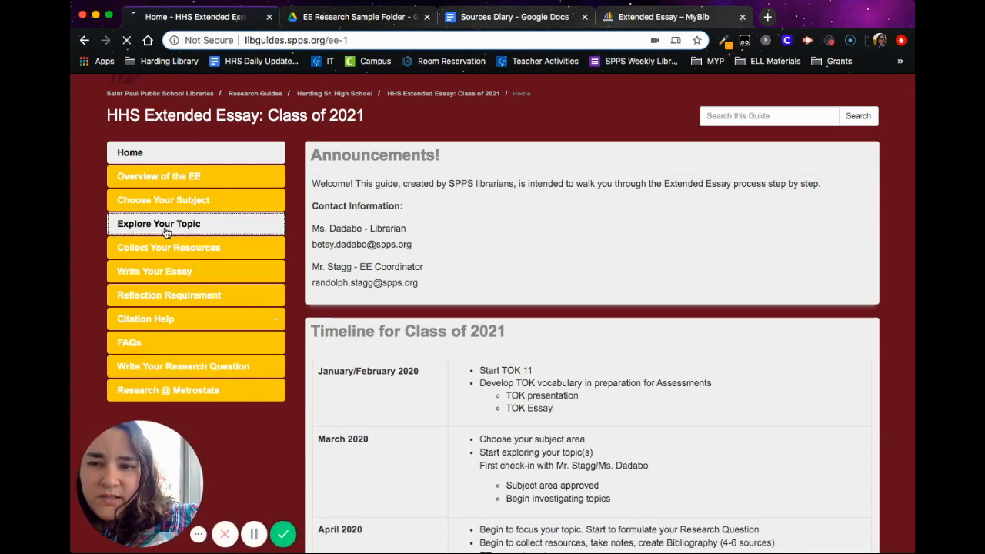
Show the Explore Your Topic page and look through its background-reading resources.
left_click(157, 223)
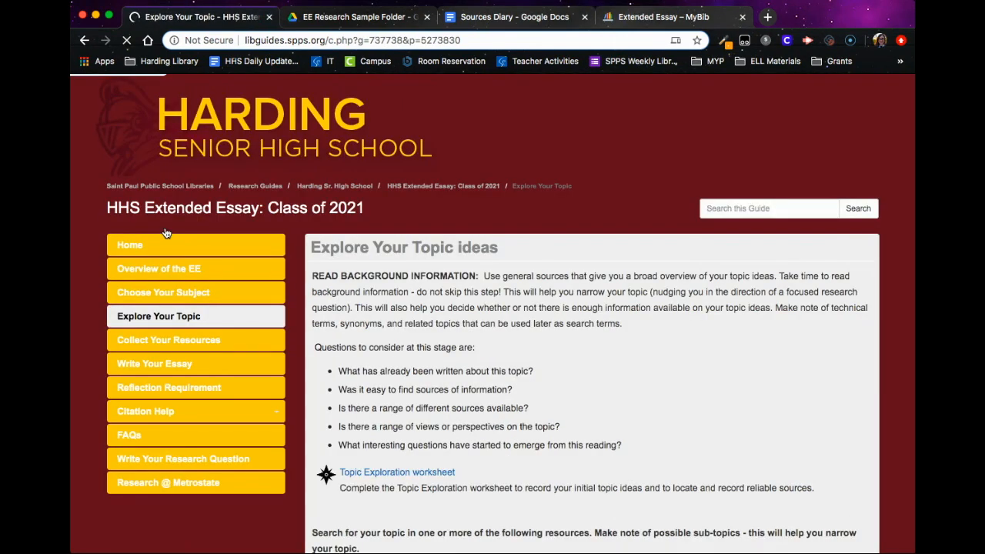
scroll("down", 3)
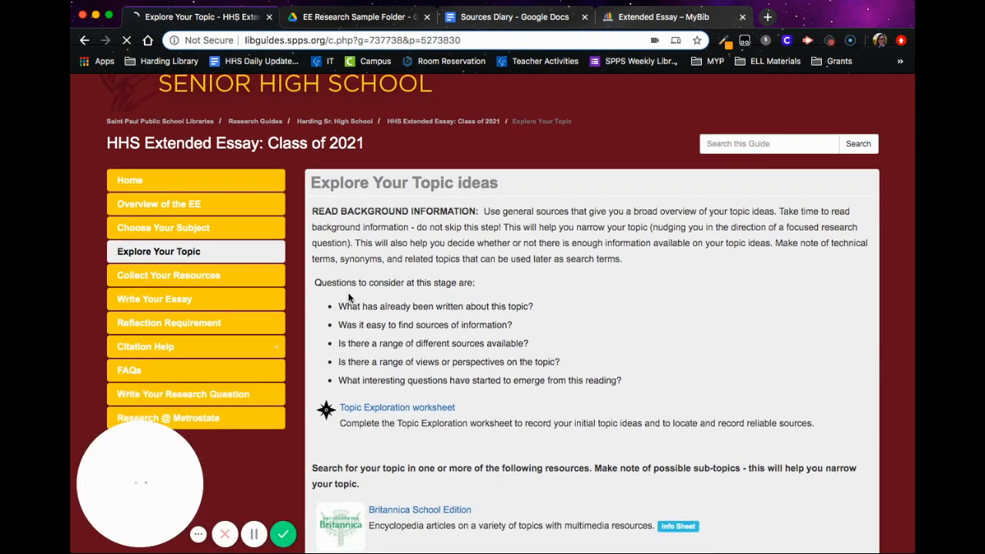
scroll("down", 3)
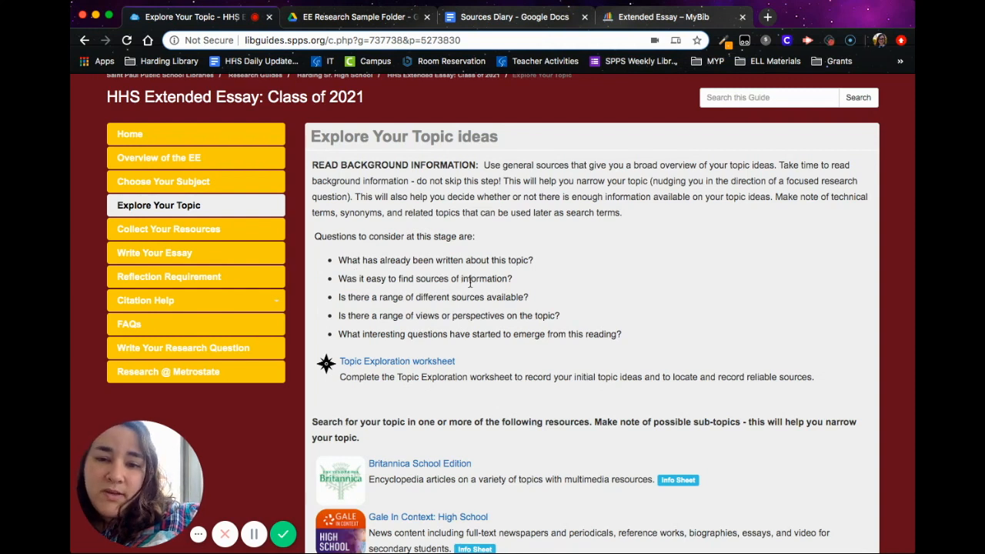
mouse_move(535, 261)
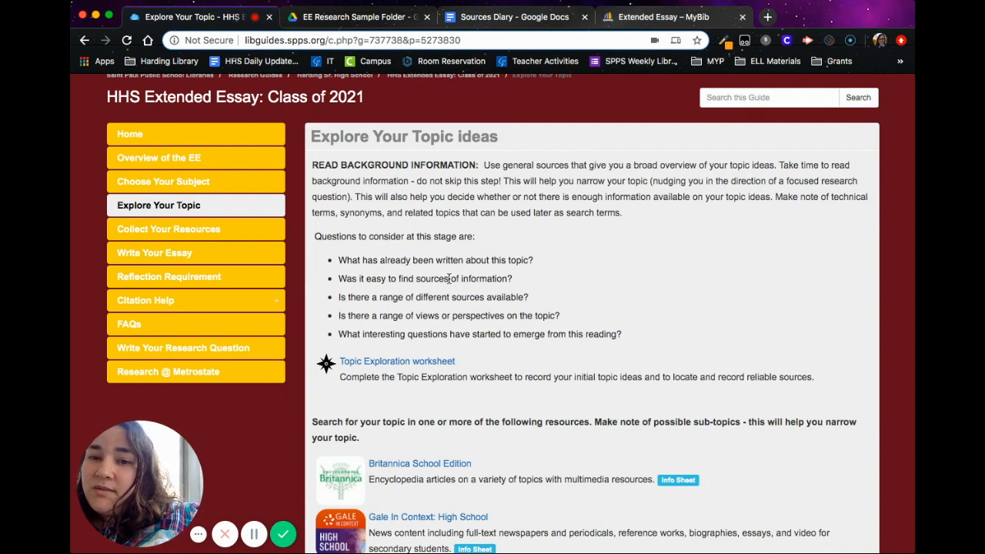
mouse_move(390, 326)
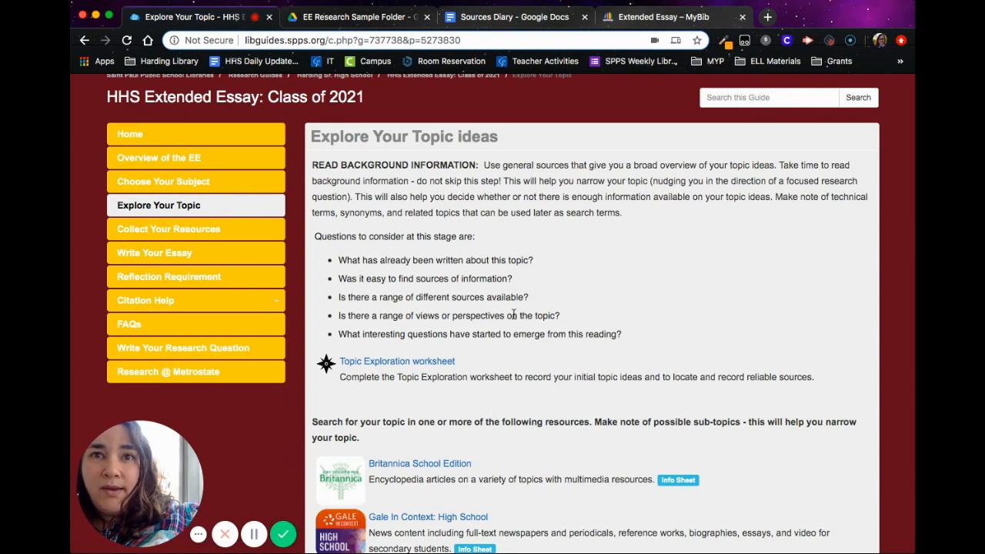
mouse_move(354, 325)
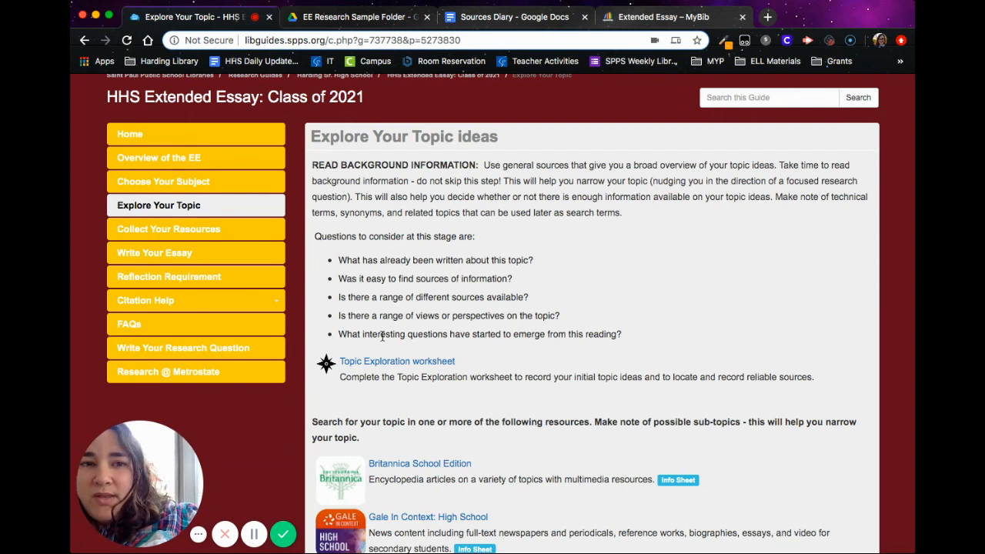
mouse_move(489, 334)
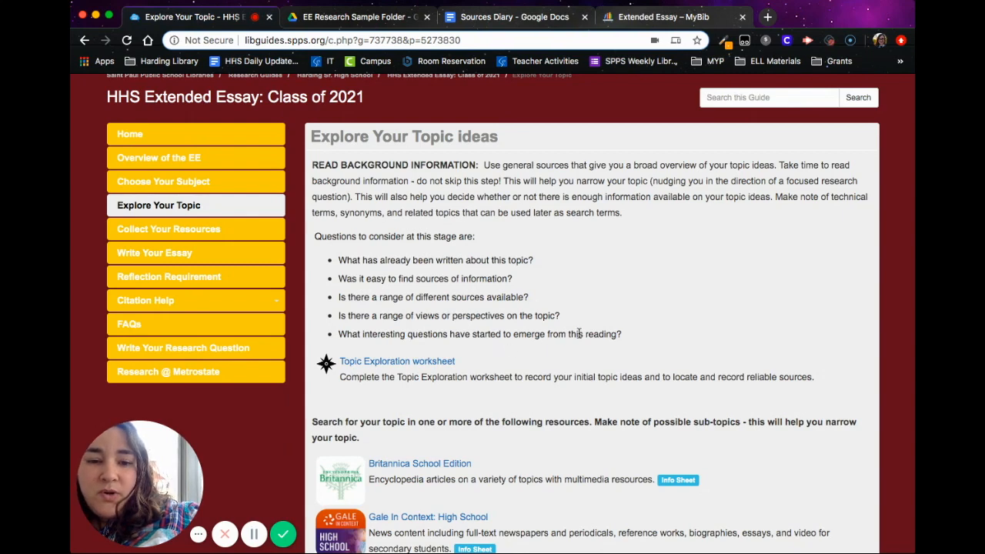
scroll("down", 3)
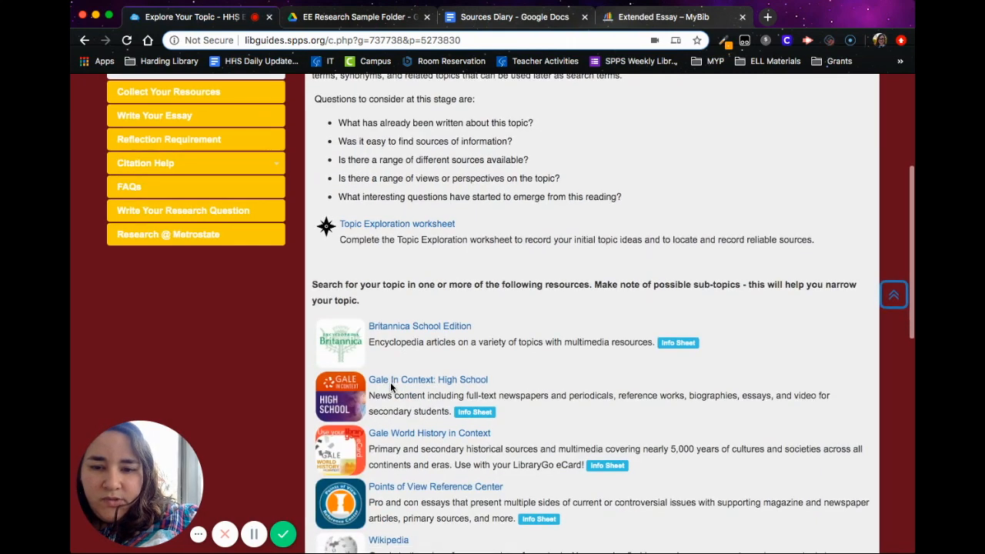
scroll("down", 3)
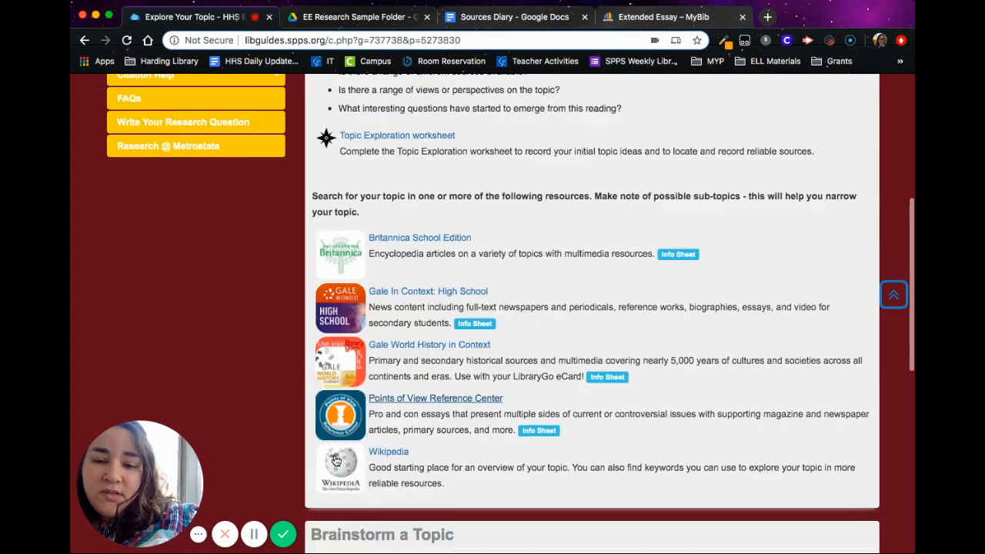
scroll("down", 3)
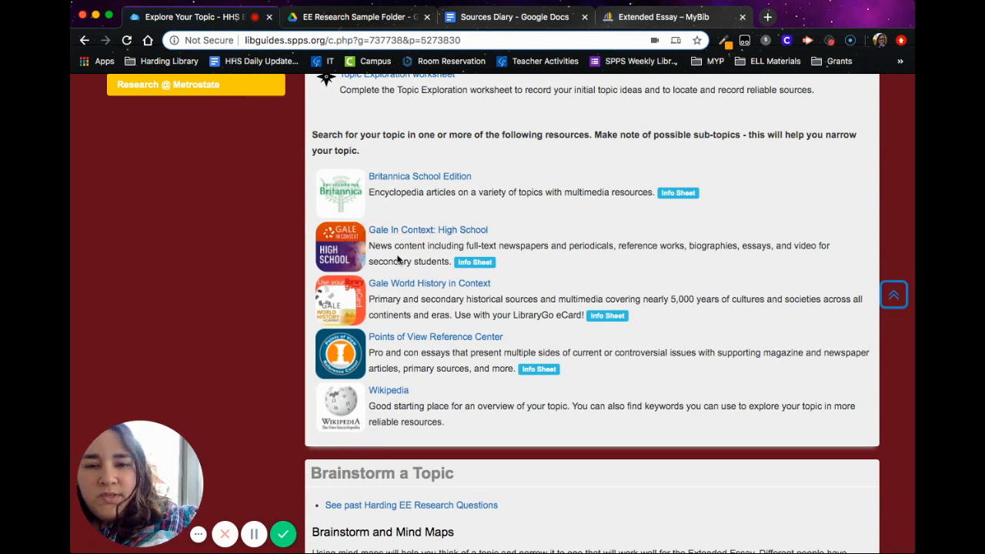
scroll("down", 3)
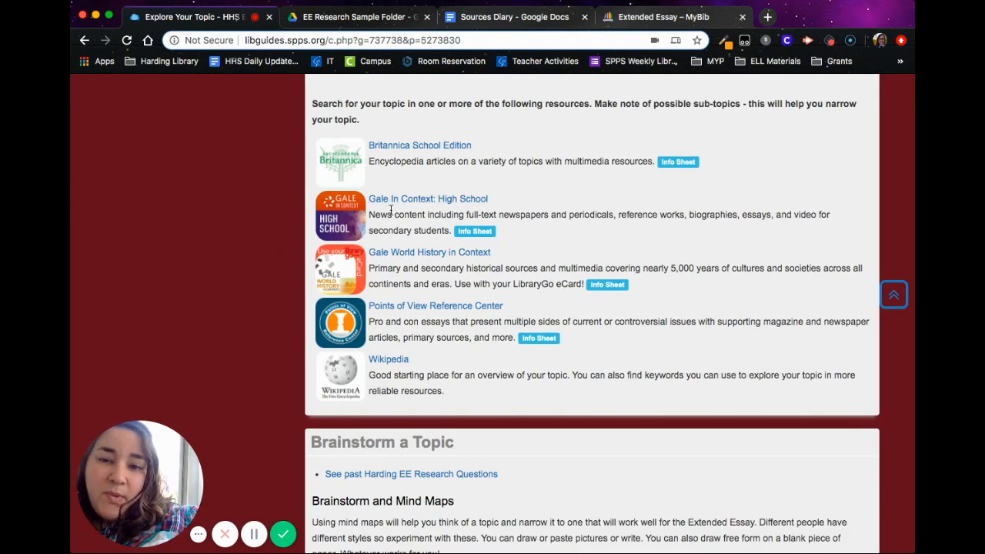
mouse_move(489, 208)
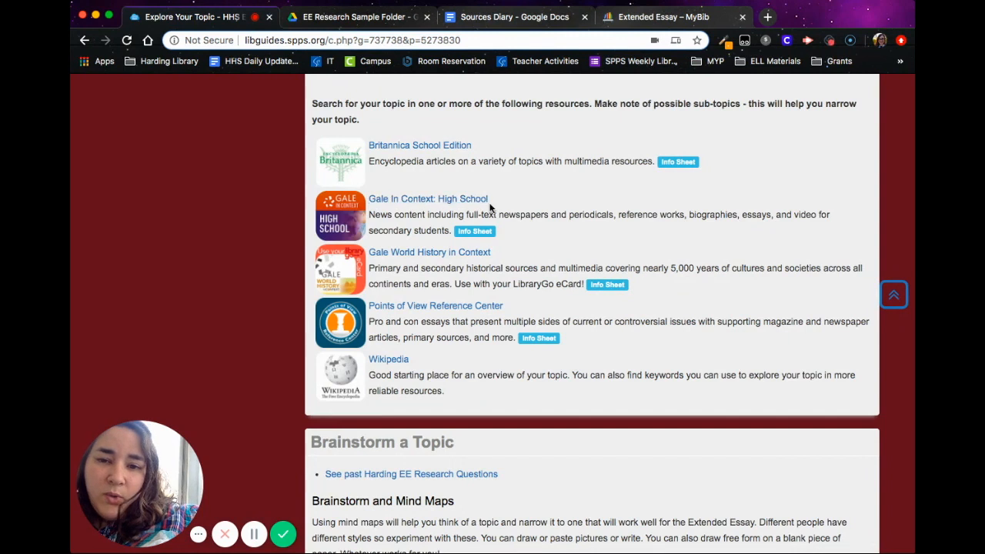
mouse_move(342, 285)
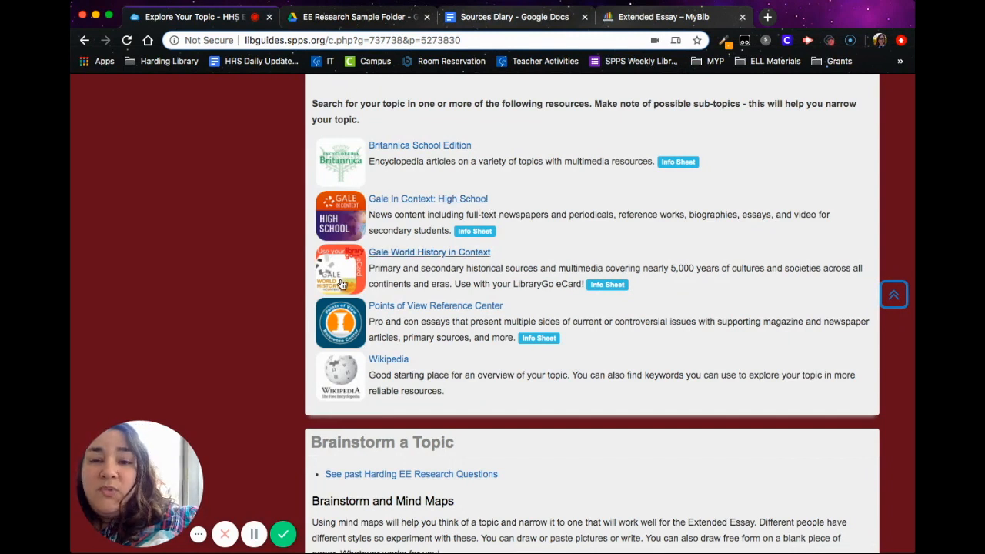
mouse_move(429, 256)
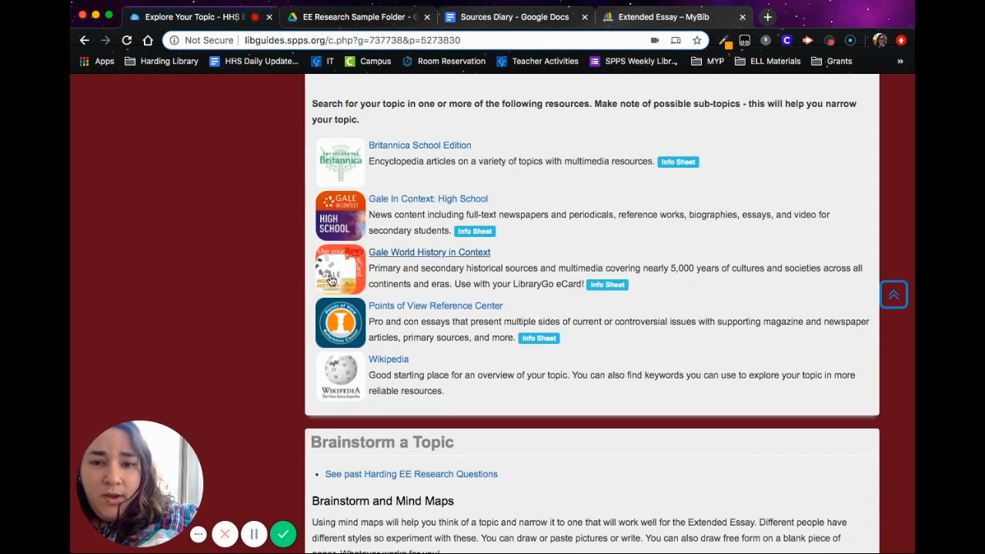
mouse_move(317, 254)
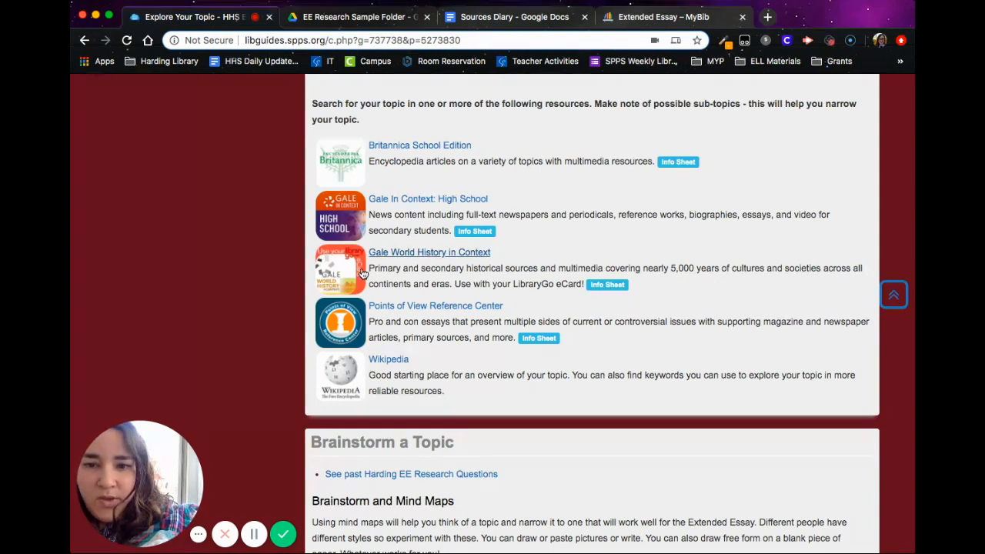
mouse_move(363, 260)
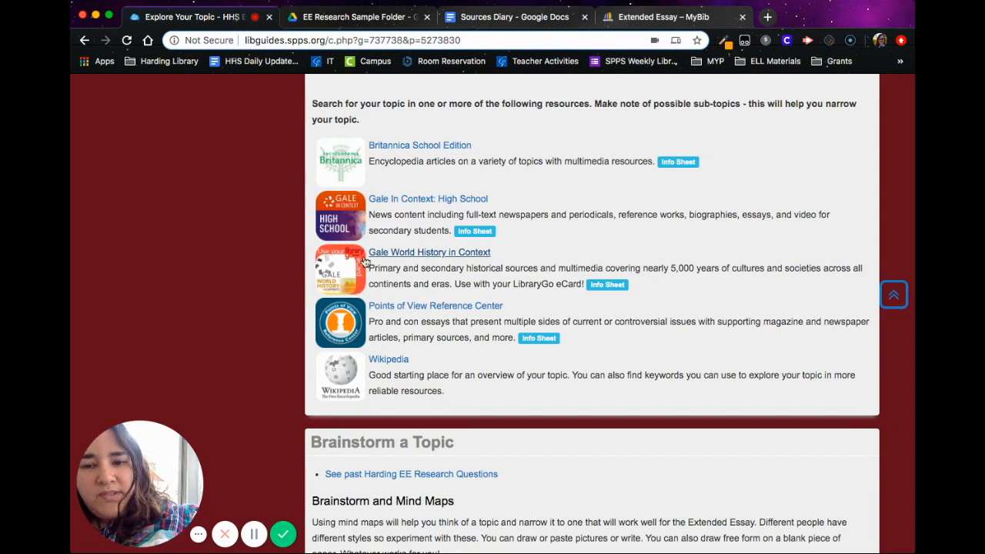
mouse_move(424, 278)
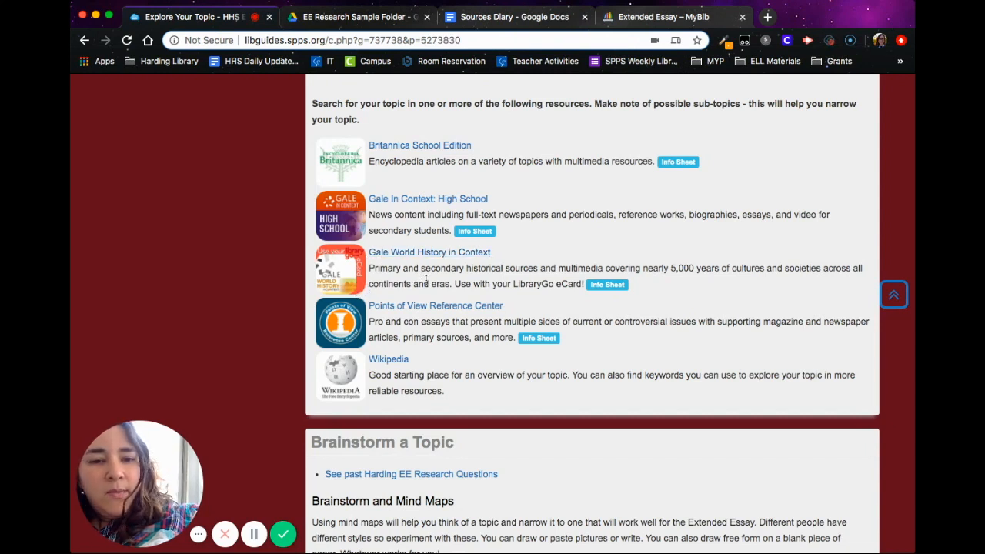
mouse_move(434, 265)
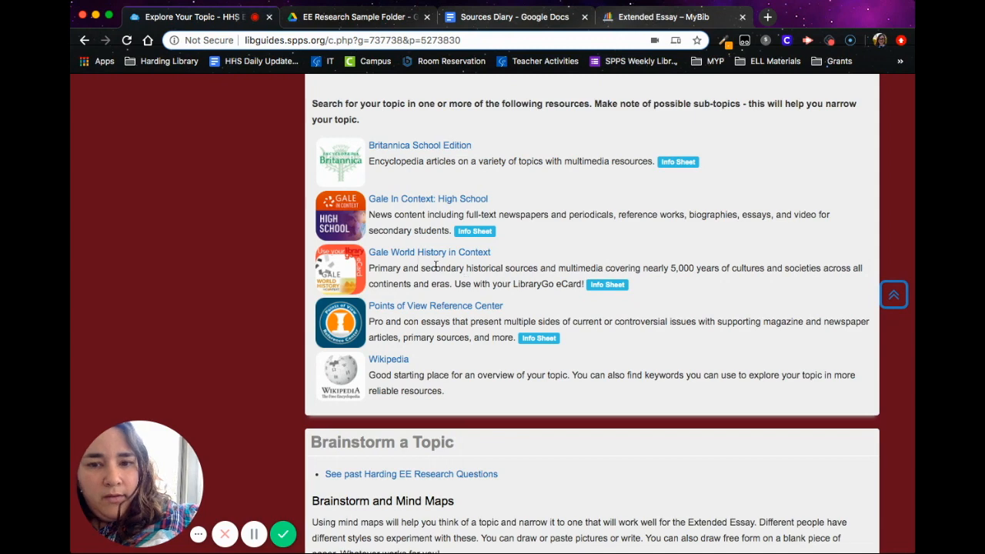
left_click(428, 252)
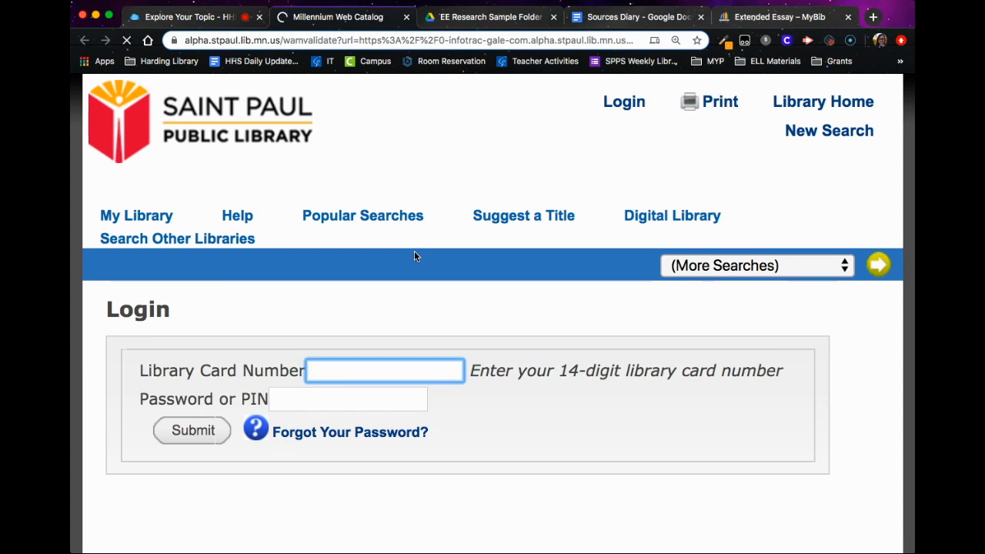
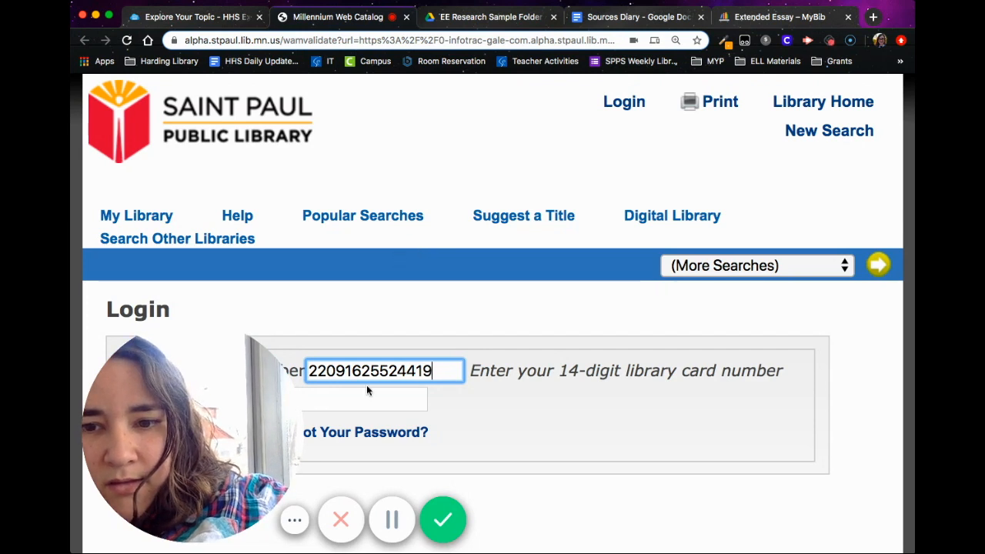
left_click(362, 399)
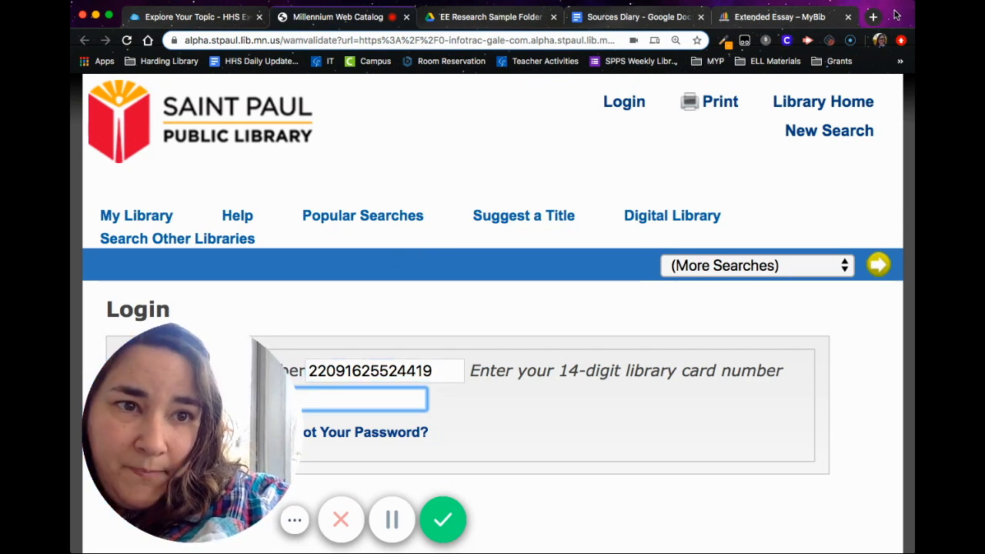
mouse_move(498, 295)
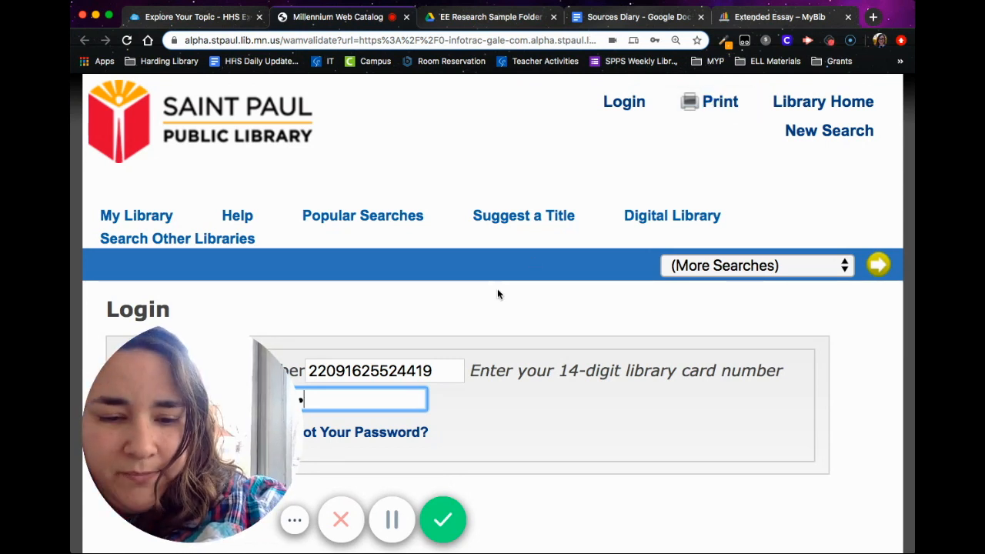
left_click(144, 265)
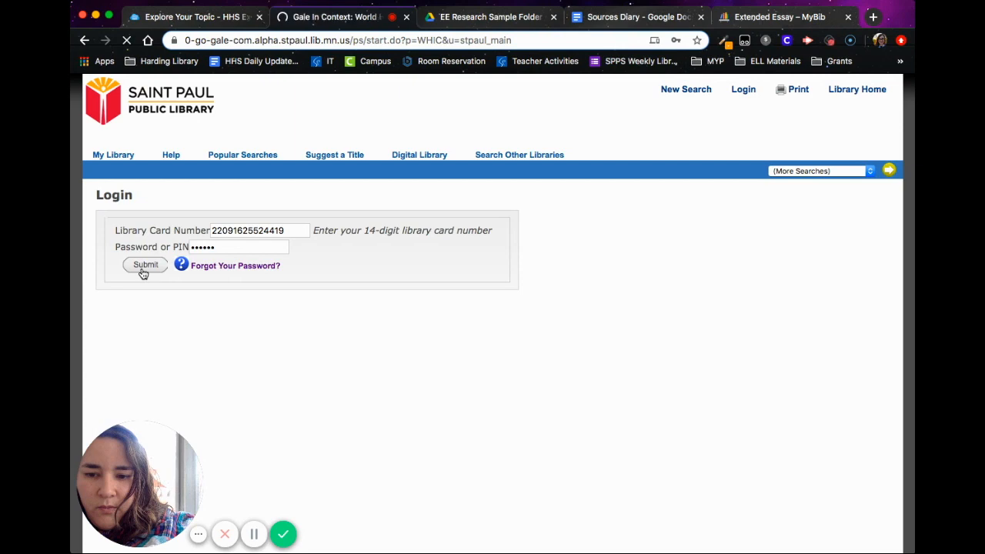
Submit the library login and search Gale World History for the 'bubonic plague' suggestion.
left_click(145, 265)
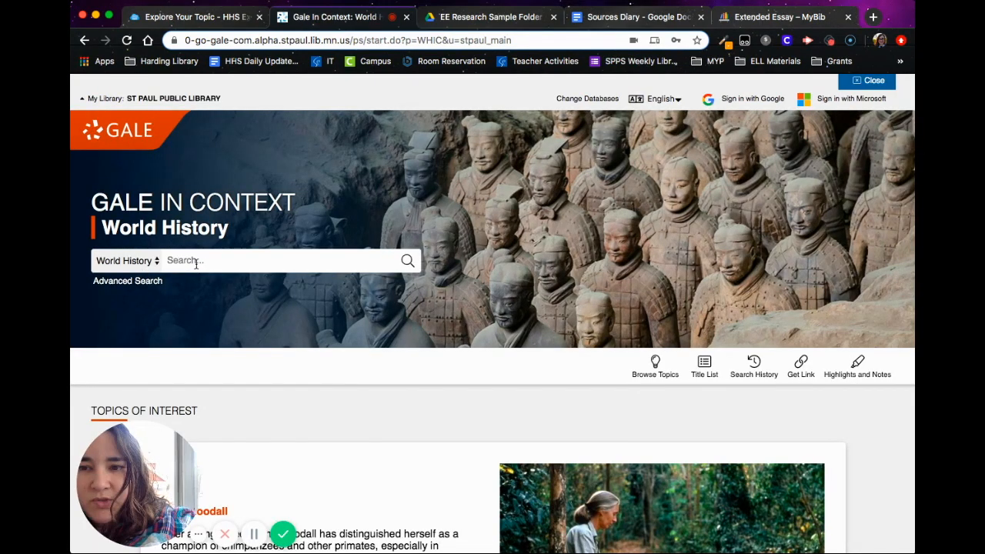
left_click(277, 260)
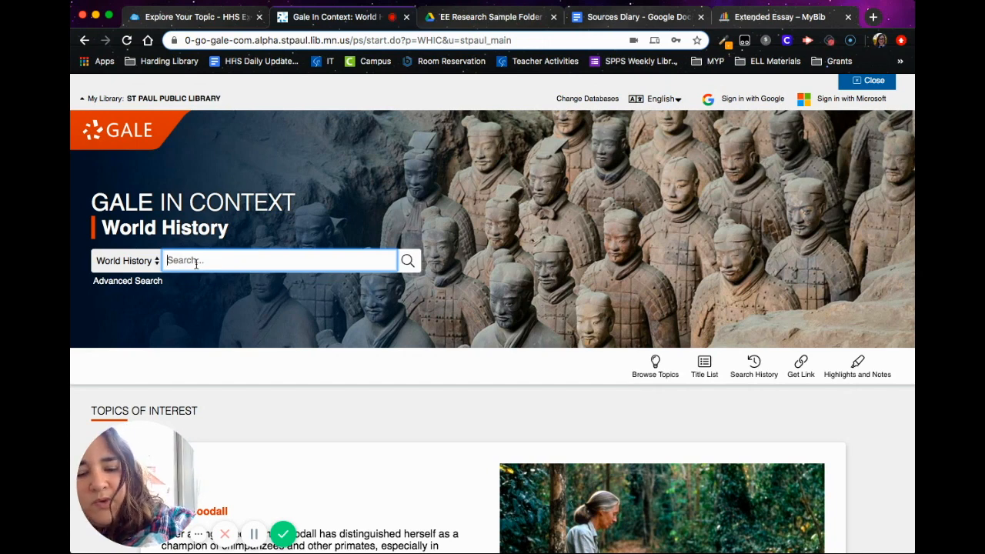
type("bub")
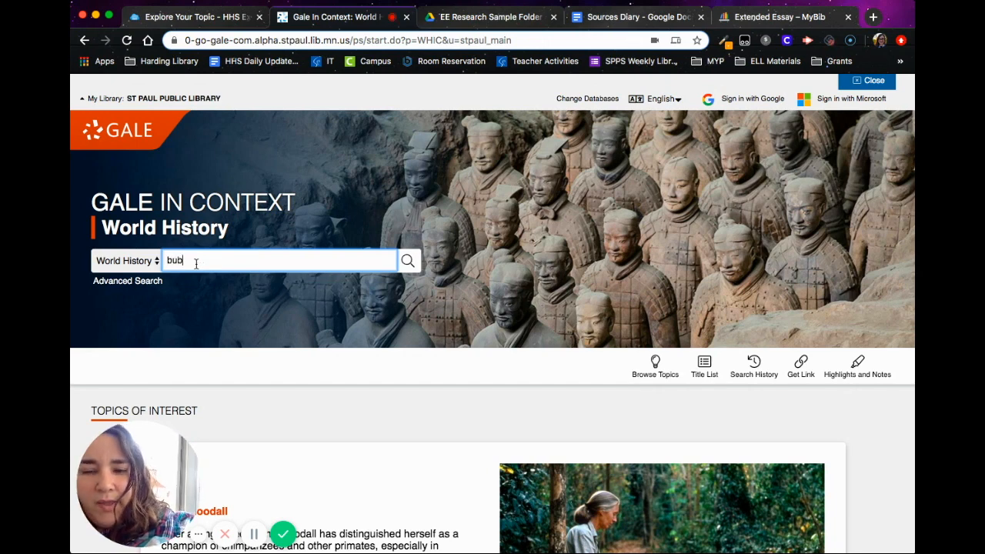
type("onic")
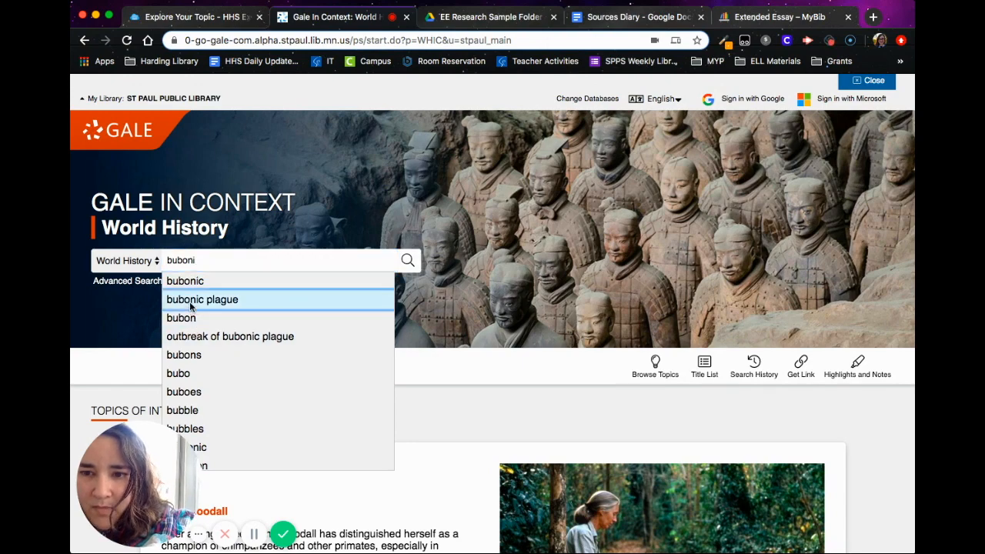
left_click(203, 298)
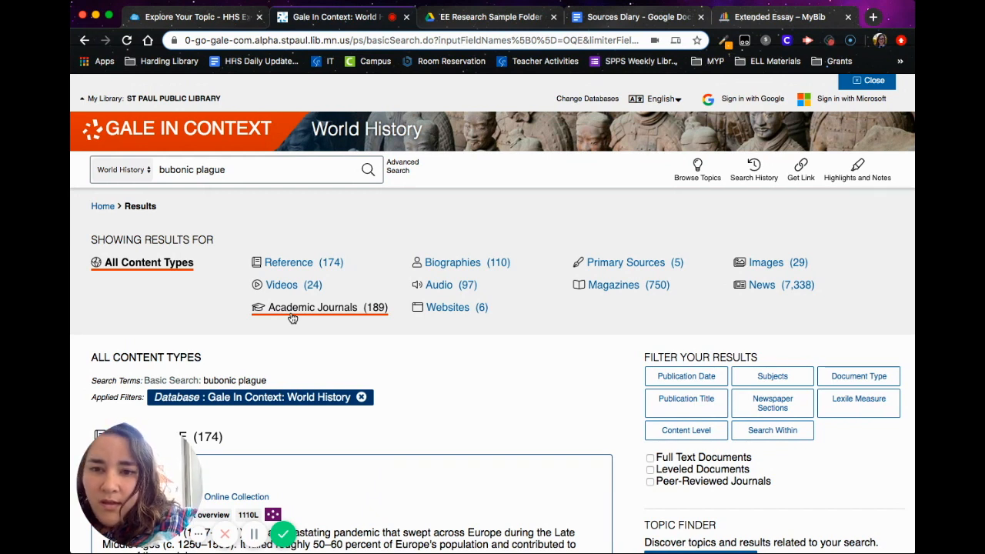
mouse_move(291, 319)
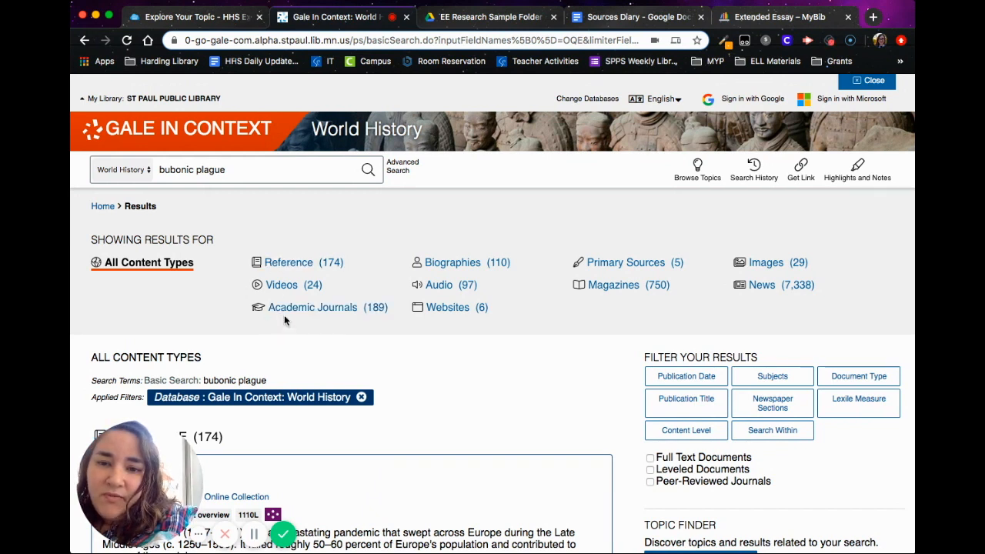
mouse_move(352, 268)
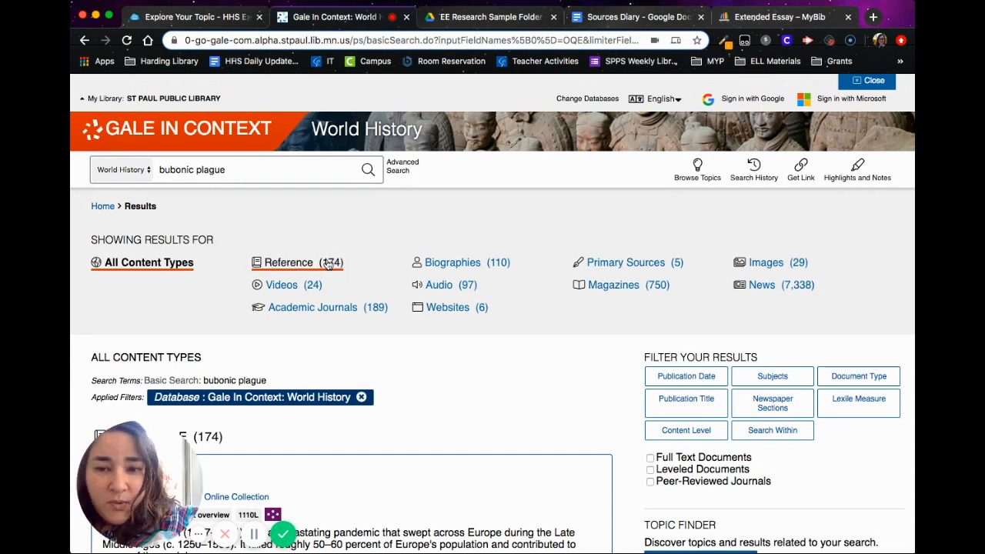
mouse_move(292, 308)
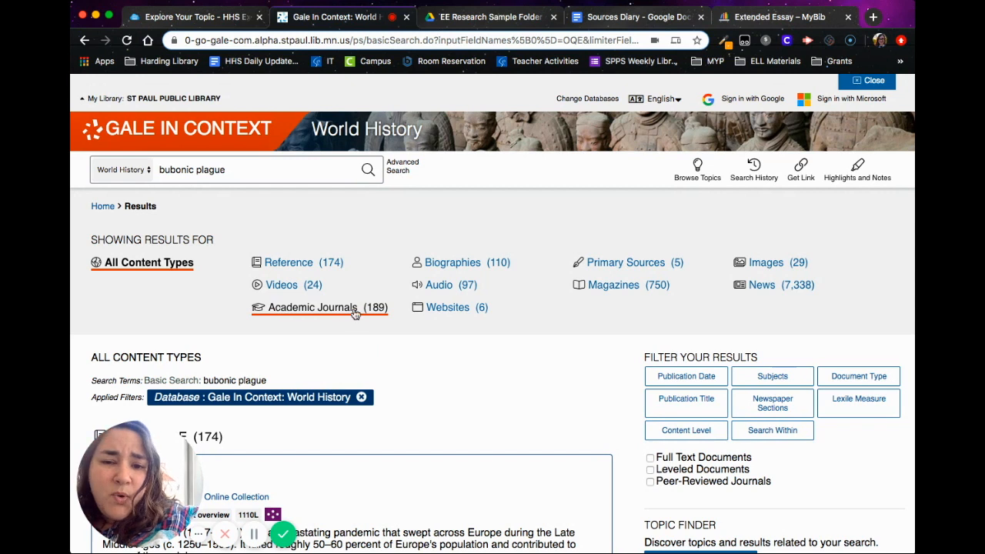
mouse_move(281, 285)
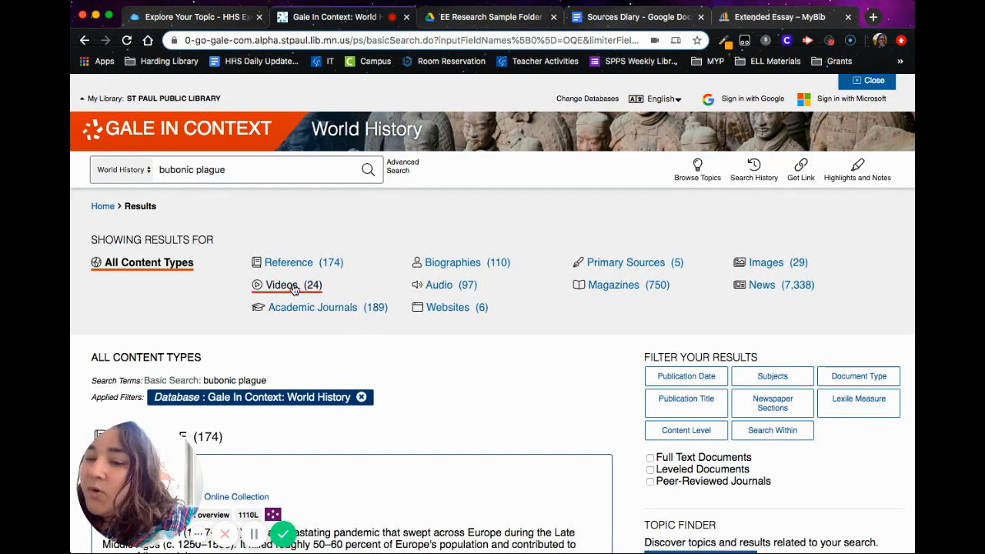
mouse_move(292, 285)
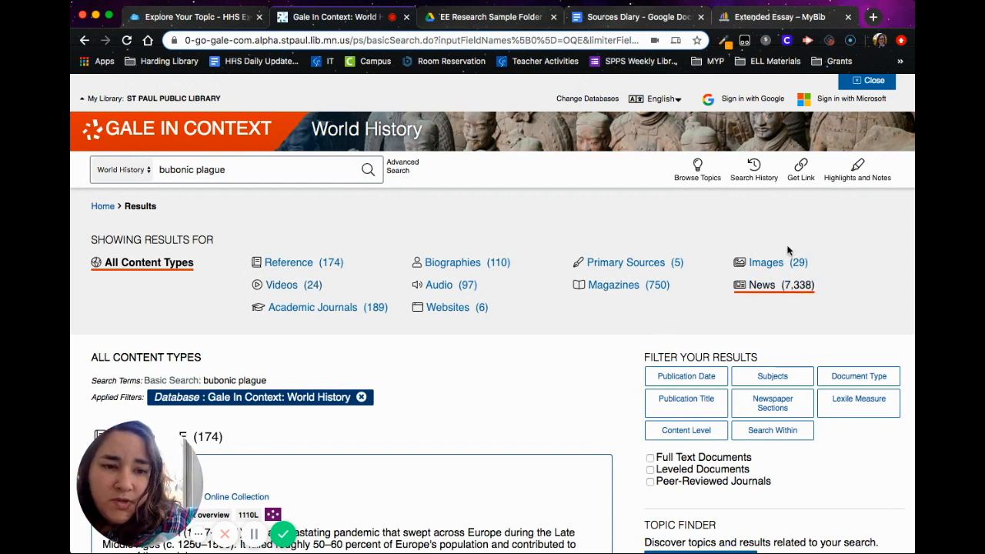
mouse_move(324, 313)
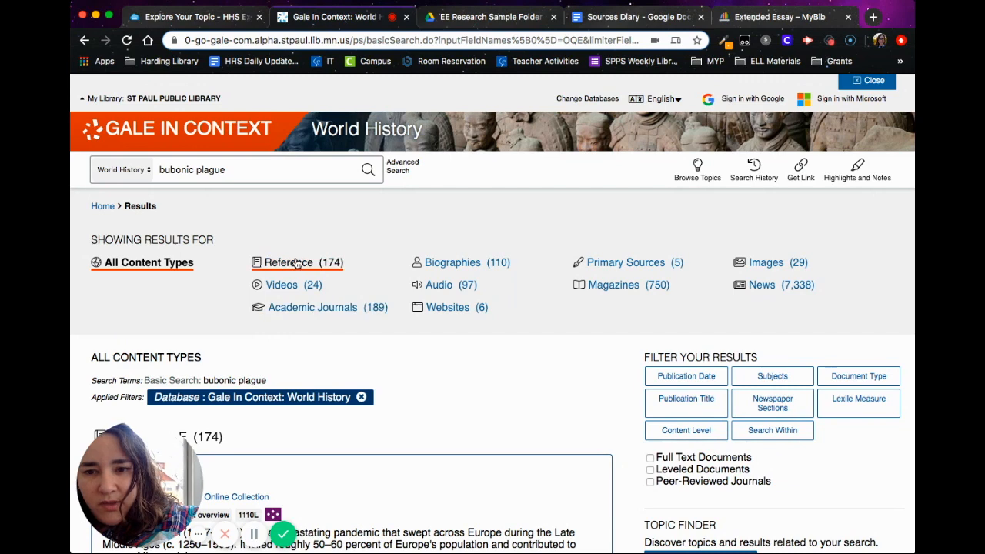
Narrow to the 174 Reference results and look through the list headed by the Black Death overview.
left_click(289, 261)
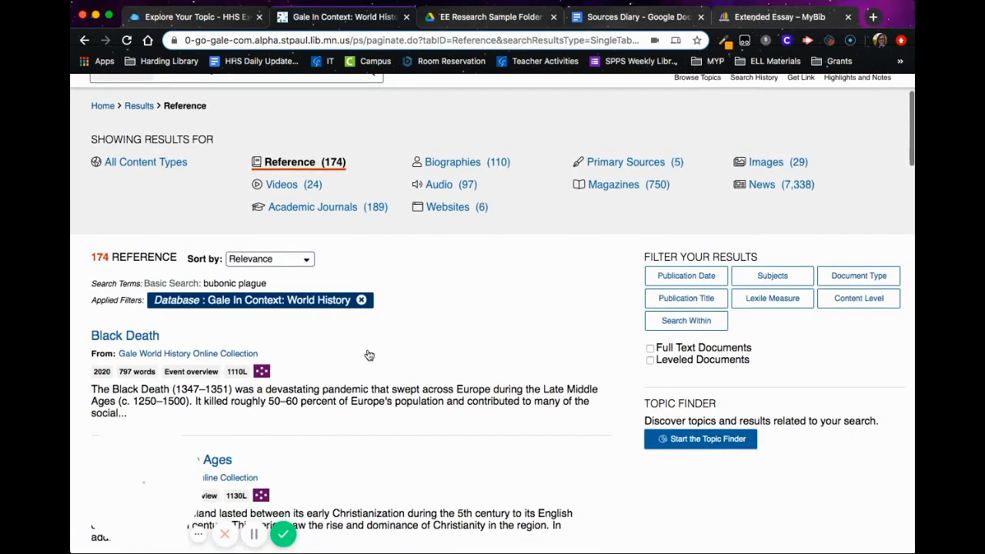
scroll("down", 3)
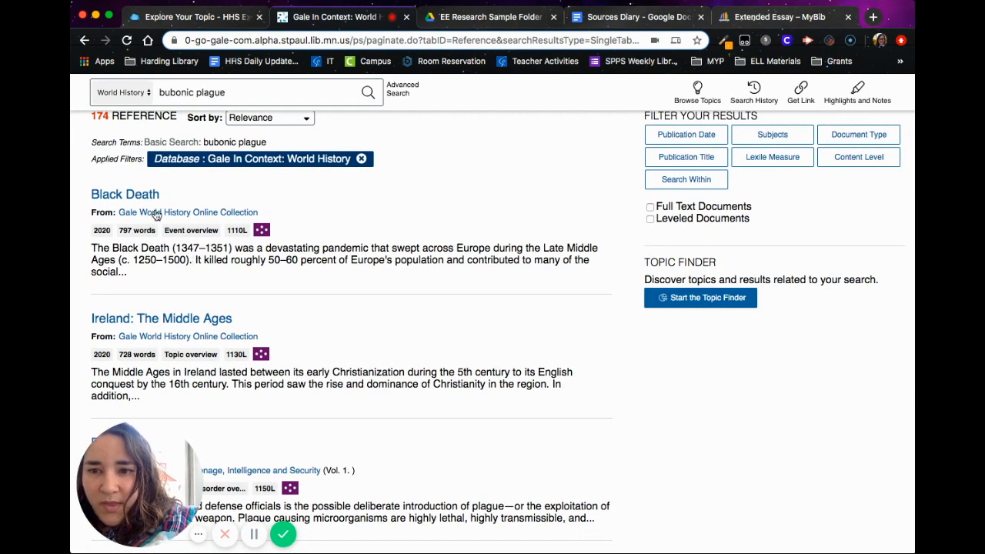
mouse_move(161, 274)
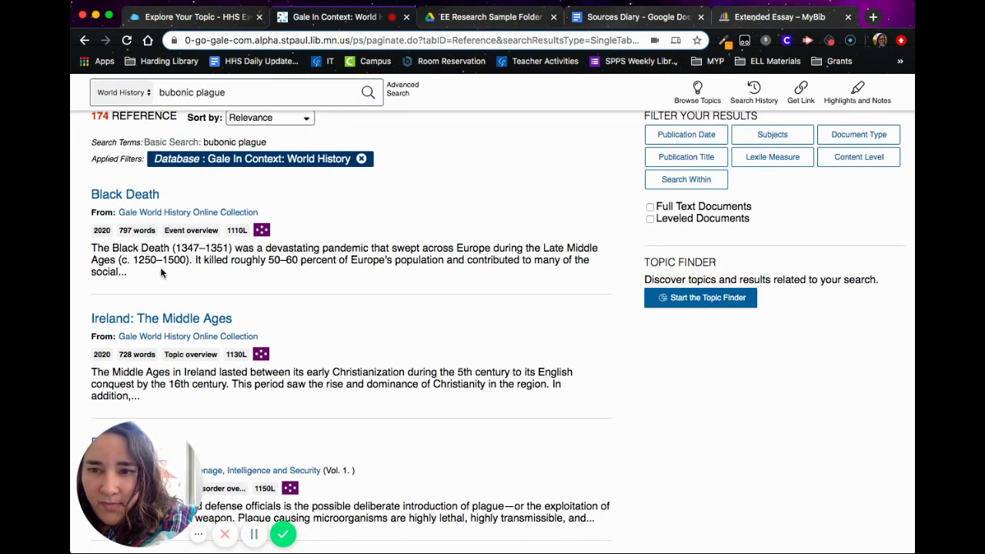
scroll("down", 3)
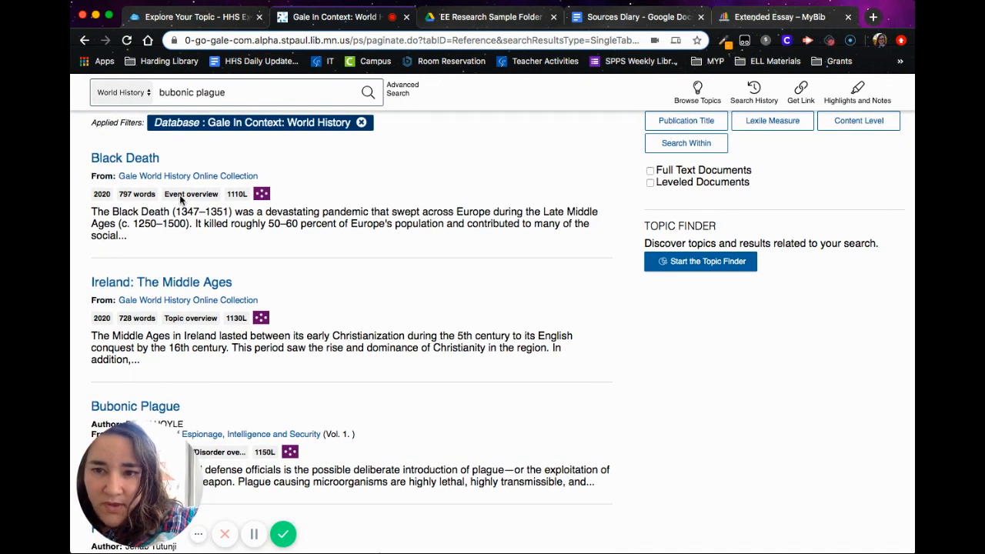
scroll("down", 3)
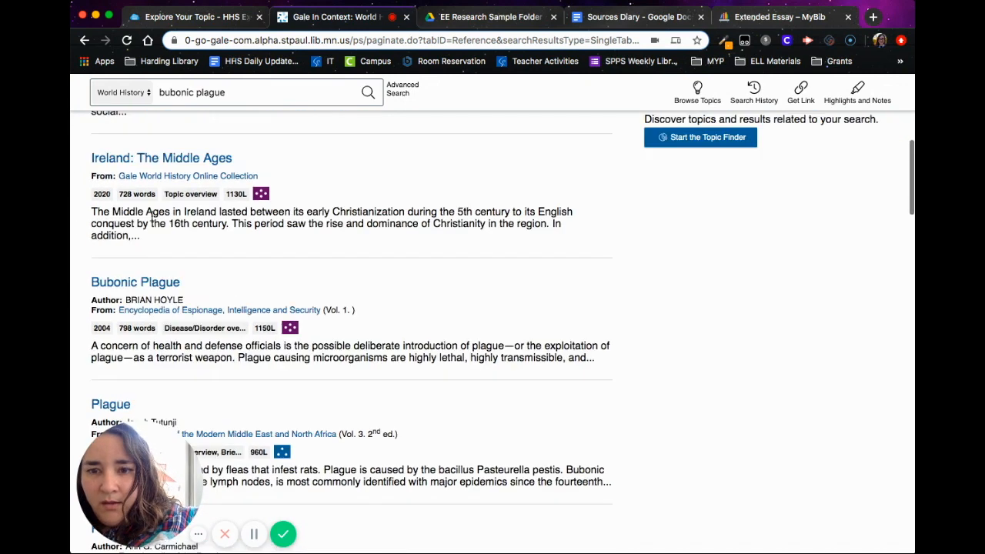
scroll("down", 3)
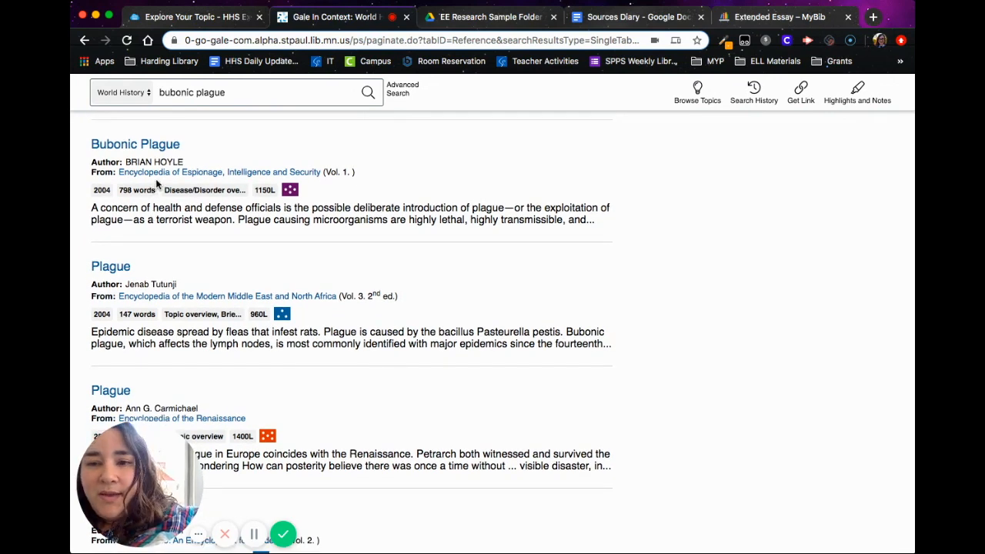
mouse_move(135, 145)
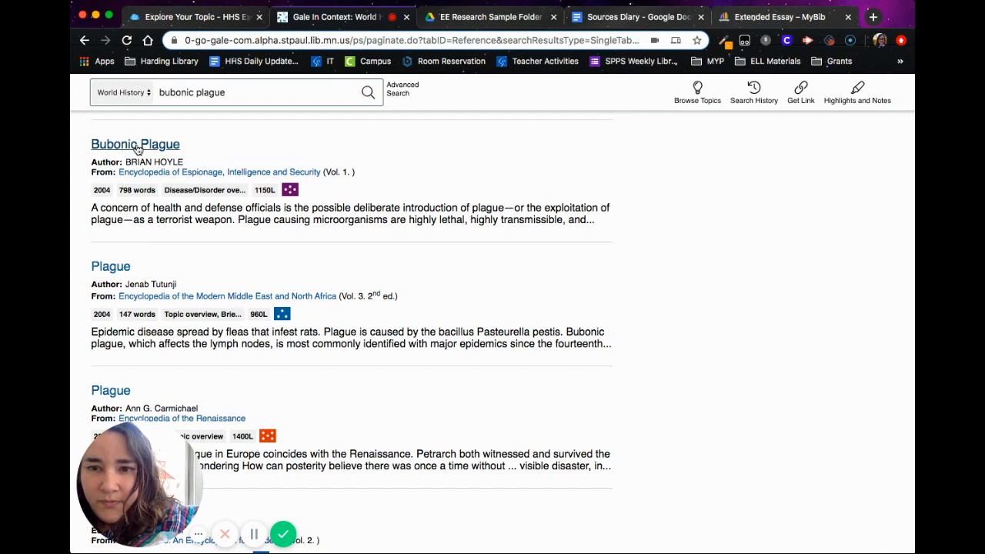
scroll("down", 3)
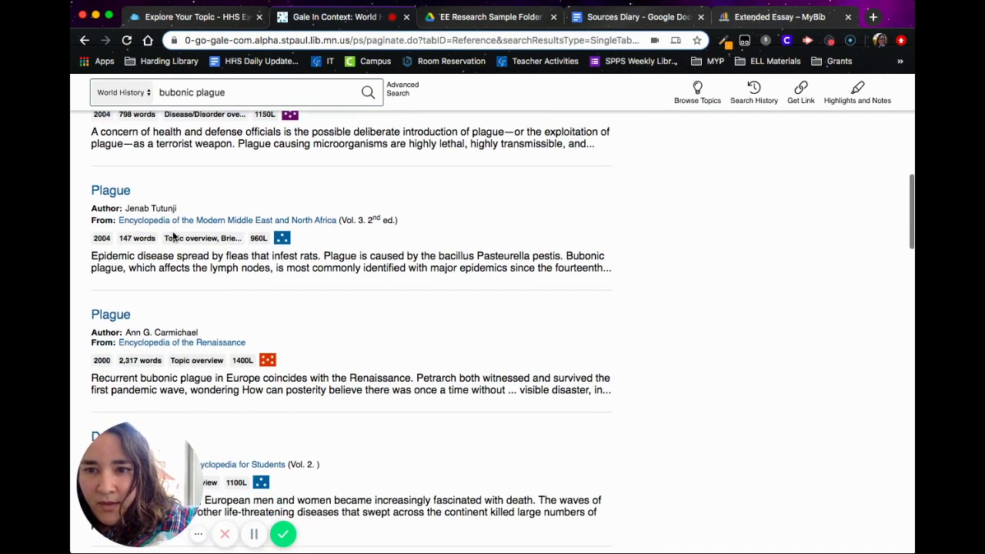
scroll("down", 3)
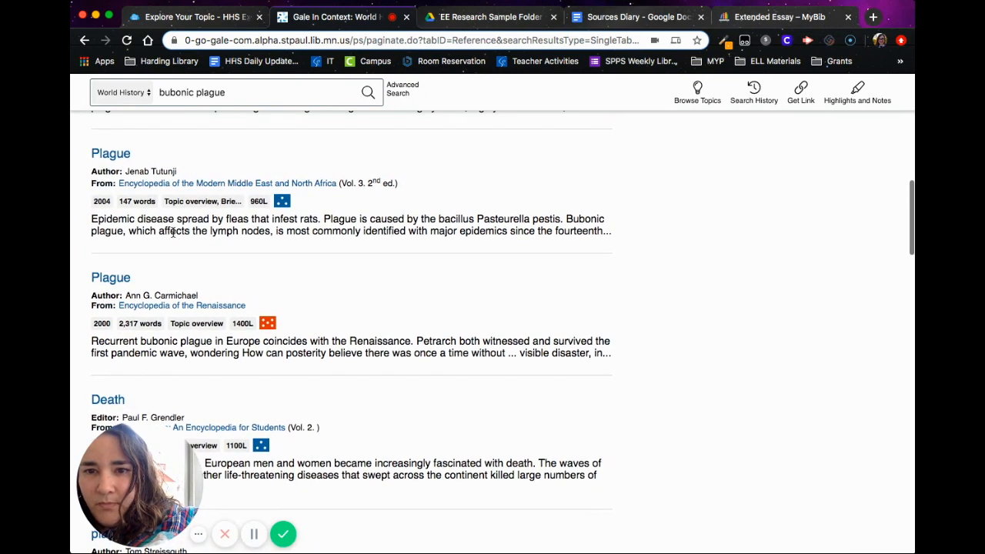
mouse_move(198, 191)
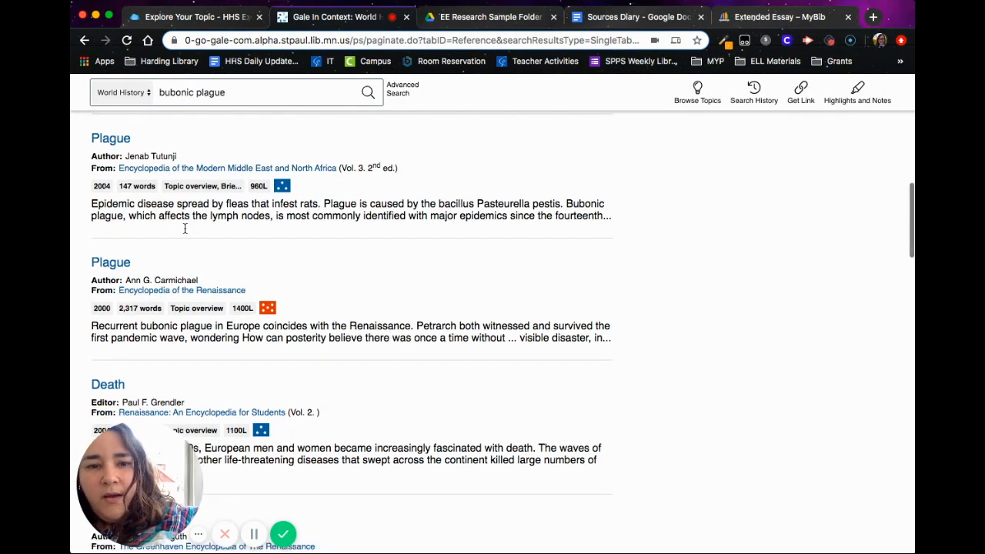
scroll("up", 3)
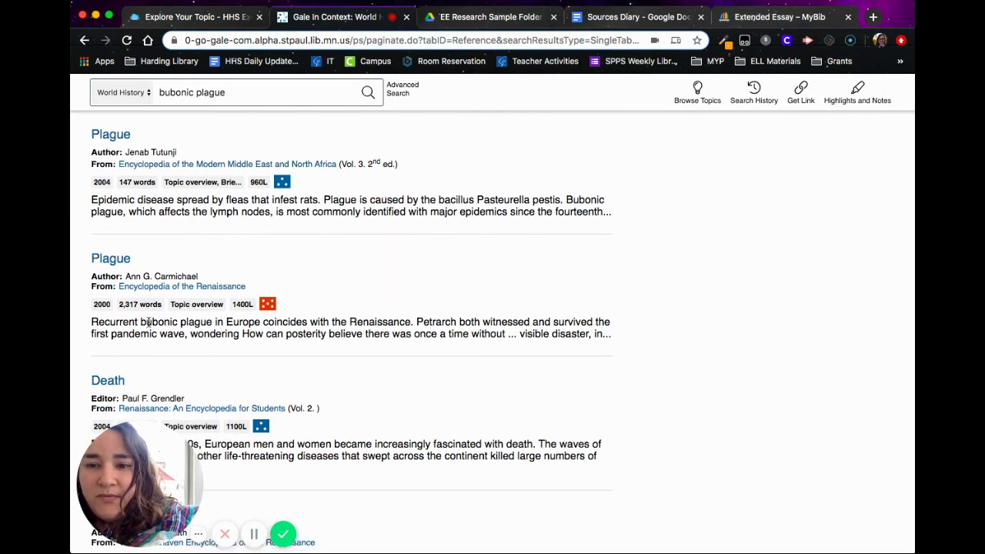
mouse_move(182, 286)
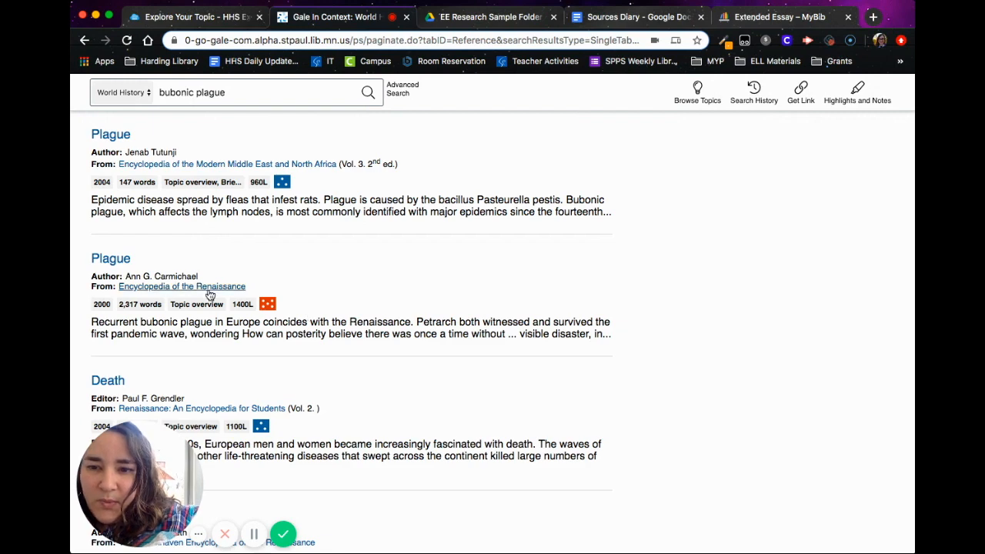
mouse_move(108, 380)
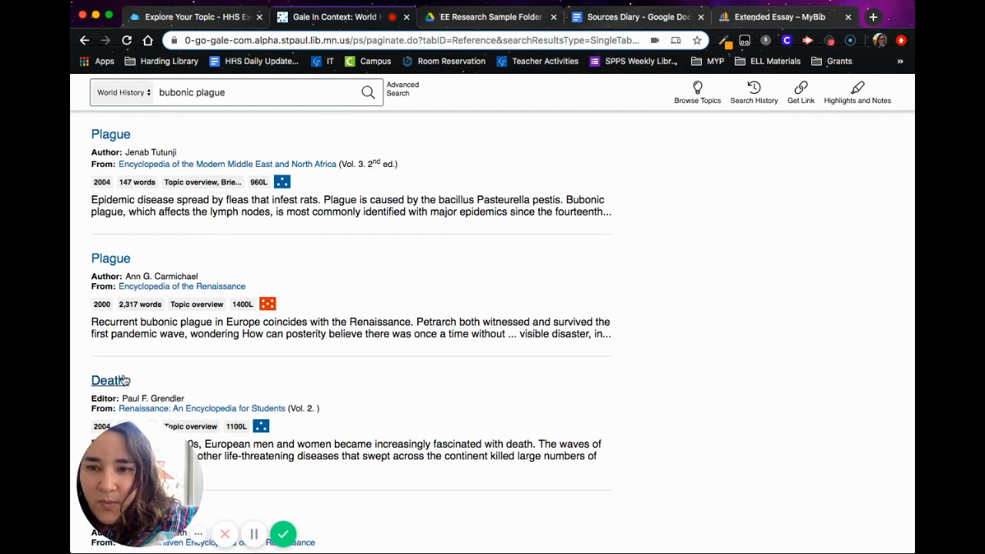
scroll("down", 3)
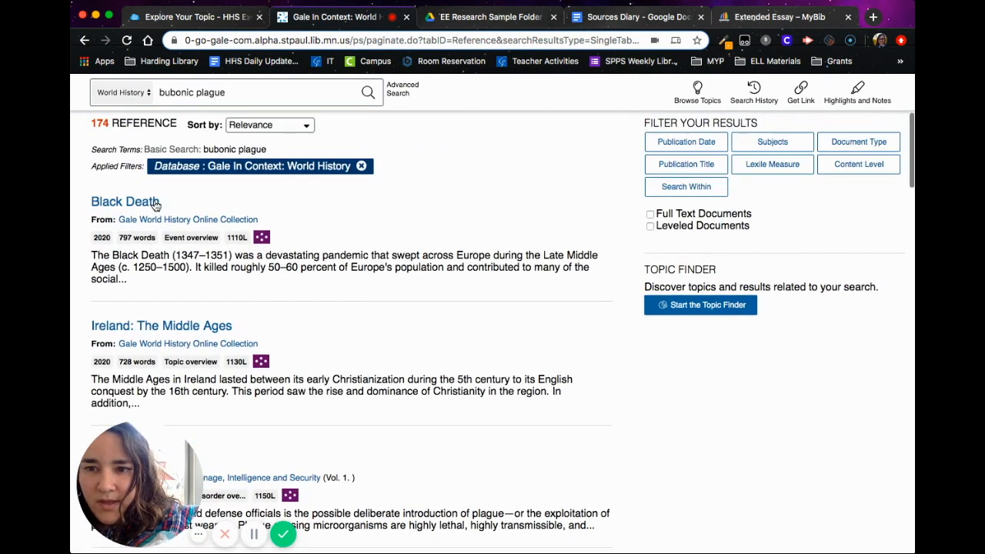
left_click(125, 201)
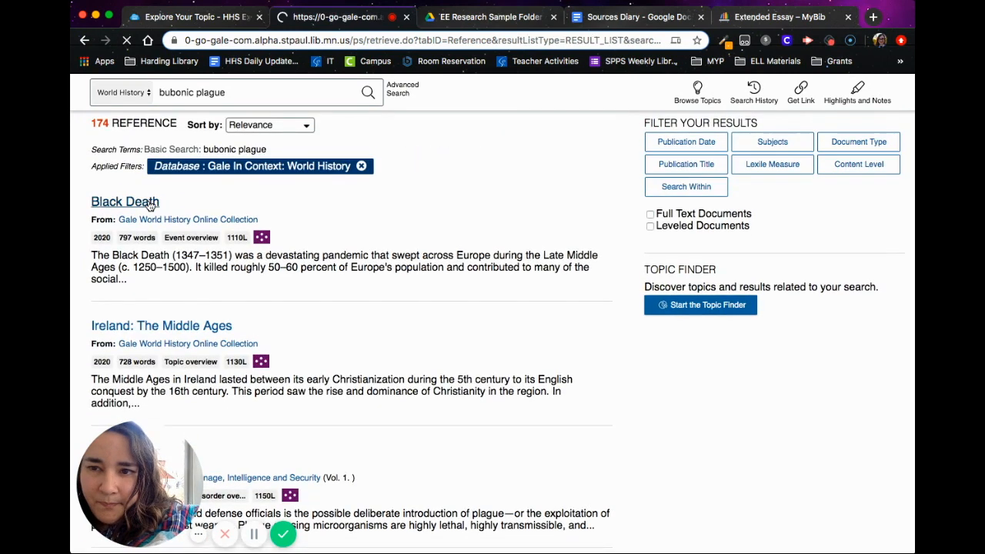
left_click(124, 202)
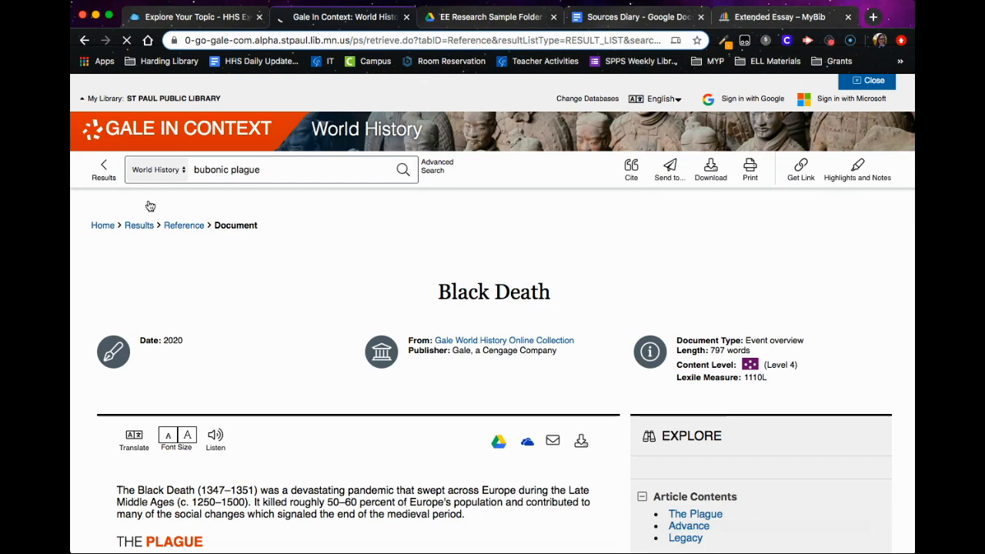
left_click(216, 434)
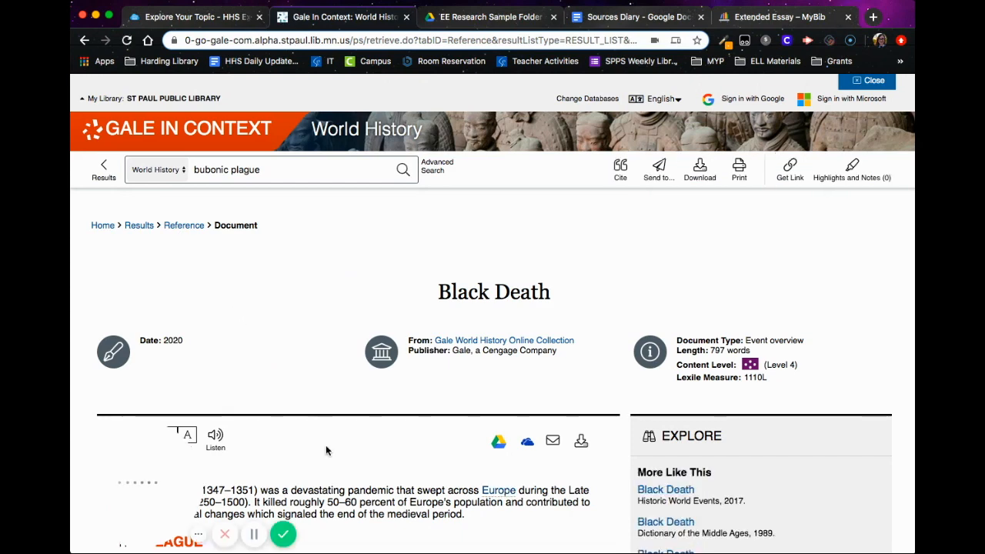
scroll("down", 3)
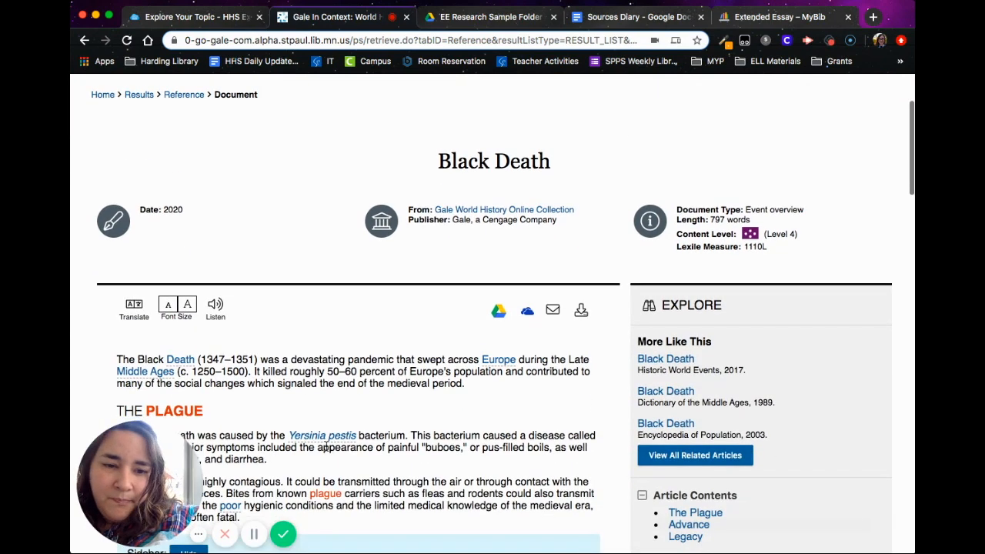
scroll("down", 3)
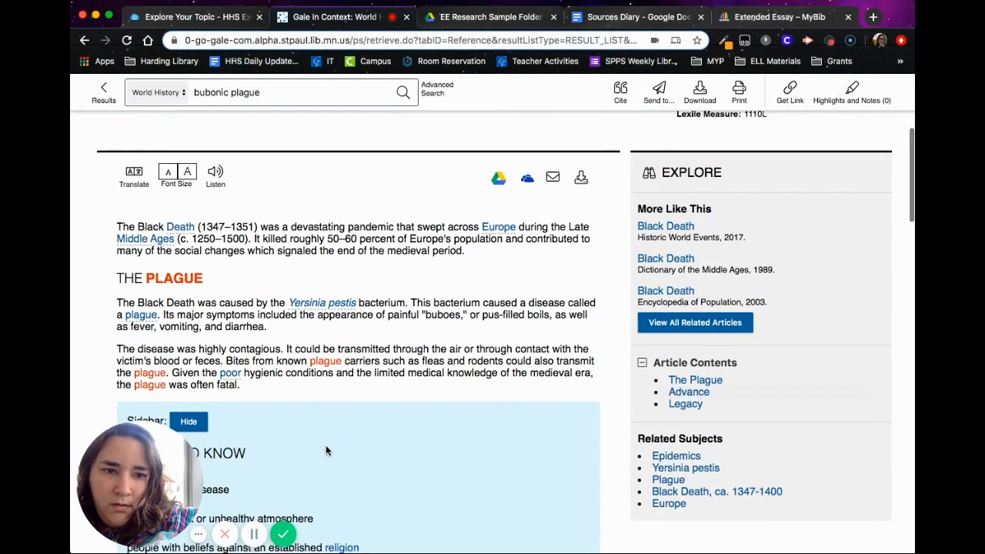
scroll("down", 3)
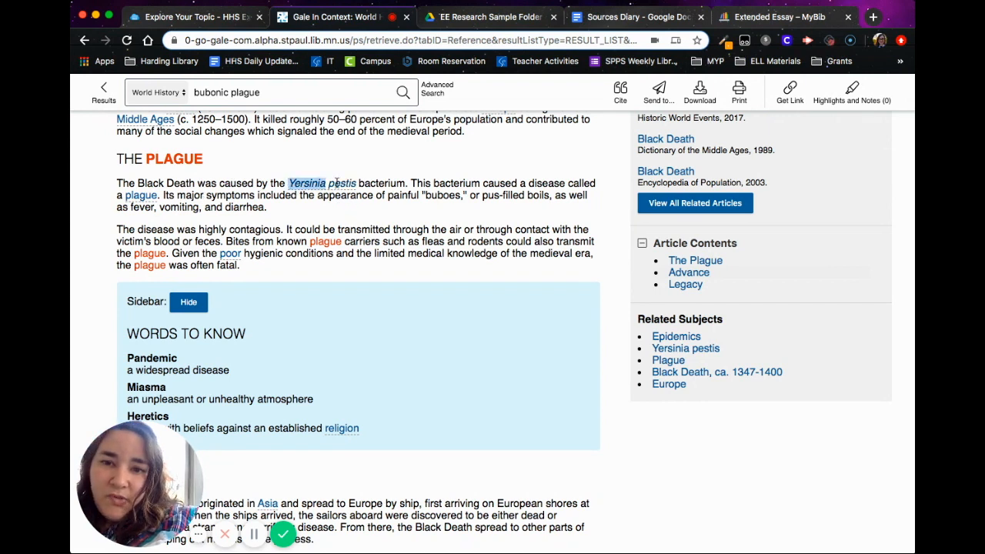
double_click(344, 183)
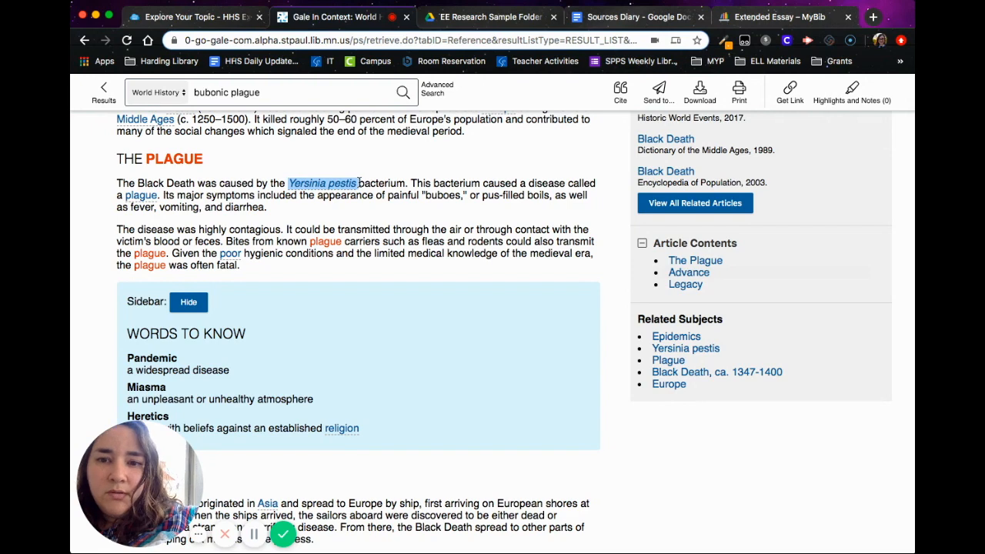
left_click(322, 184)
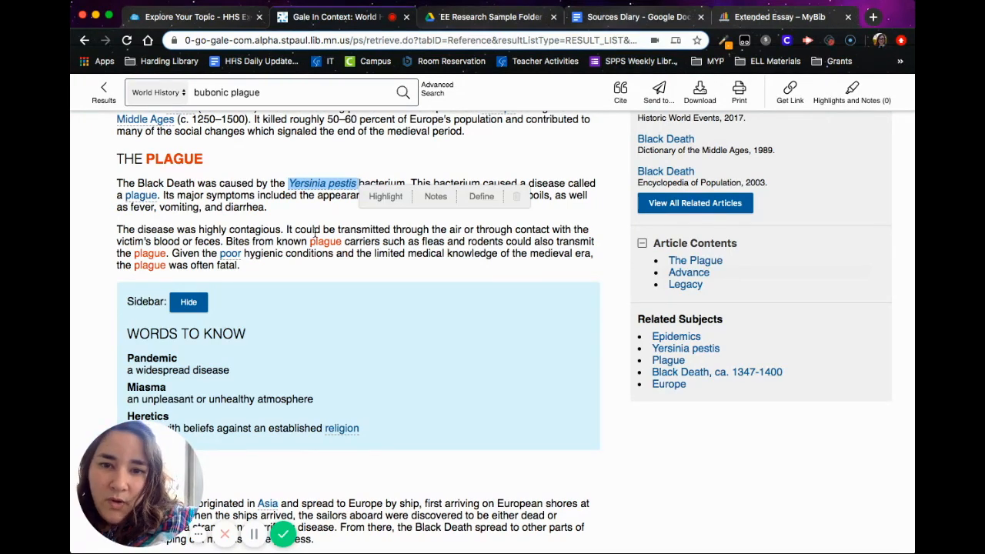
scroll("down", 3)
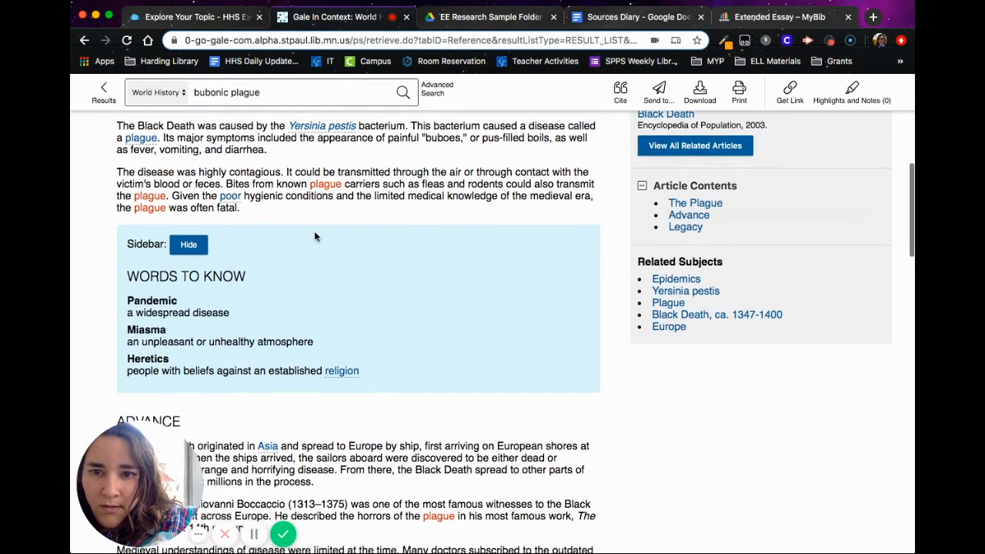
scroll("down", 3)
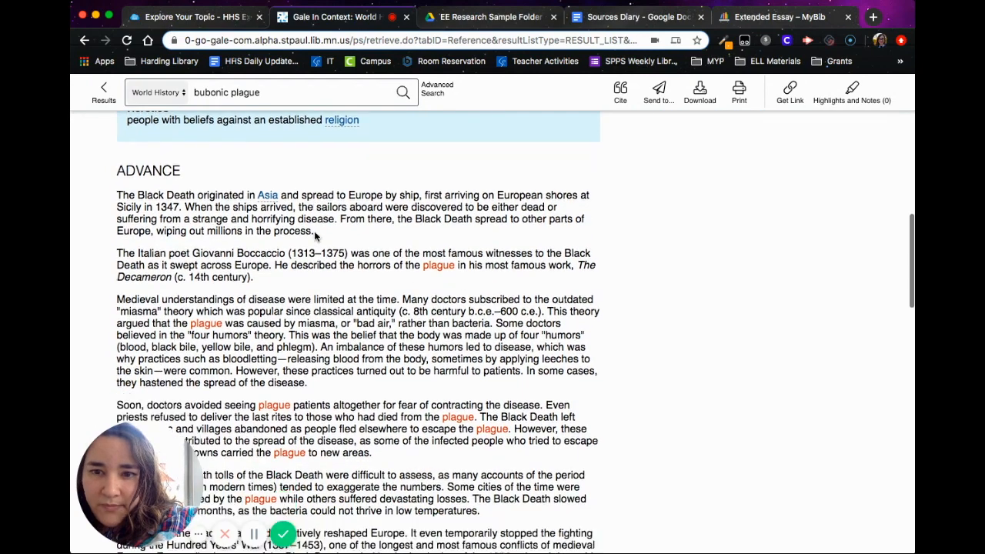
scroll("up", 3)
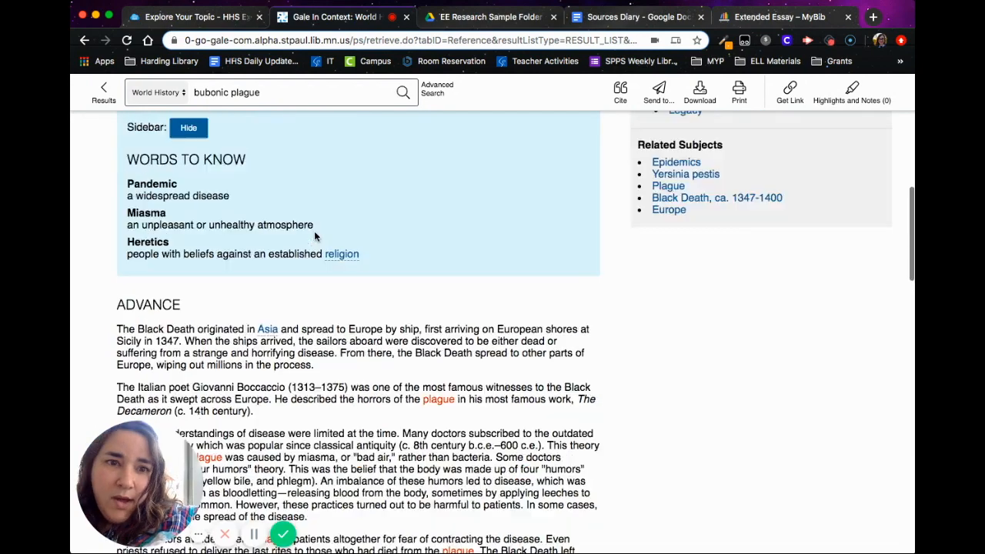
scroll("up", 3)
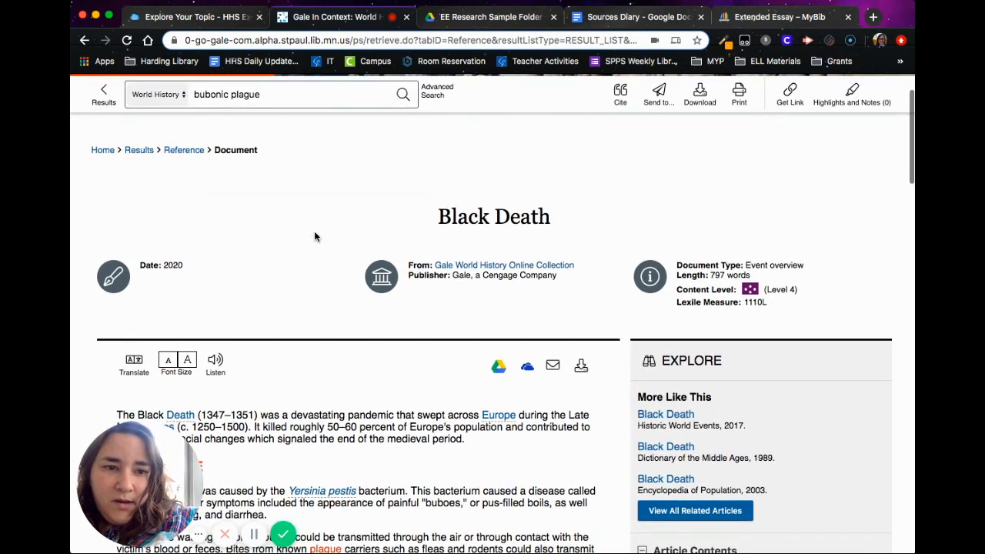
scroll("down", 3)
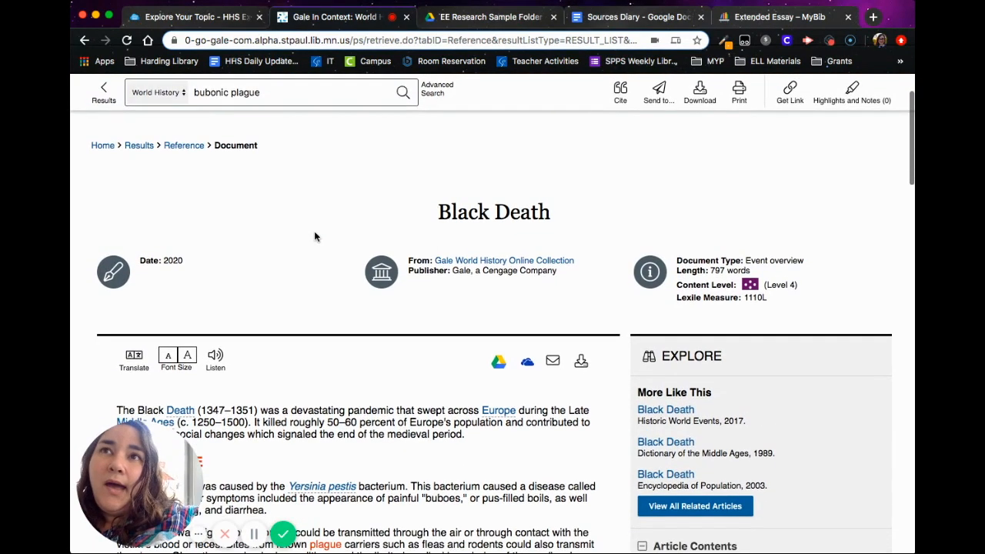
mouse_move(346, 357)
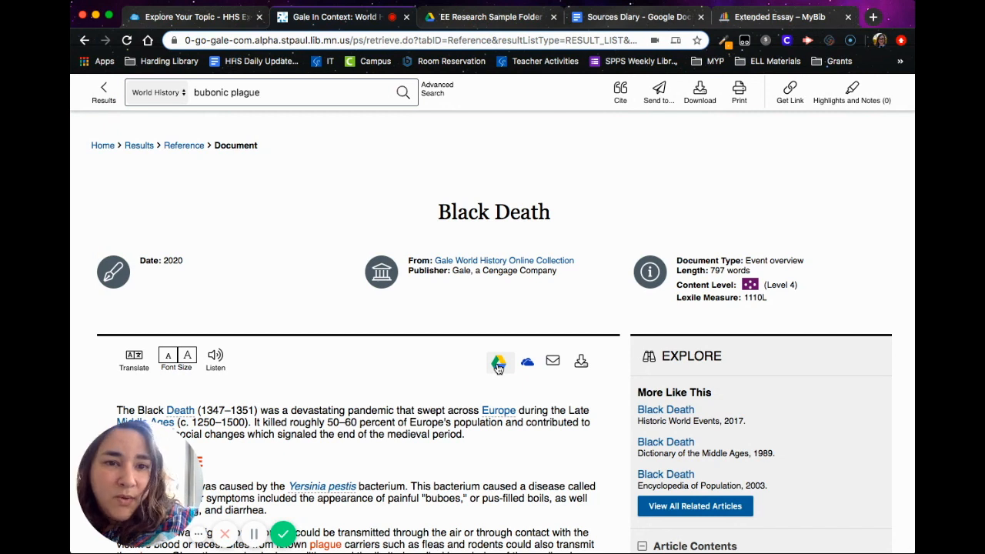
Send the Black Death article to Google Drive and confirm the completion message.
left_click(498, 362)
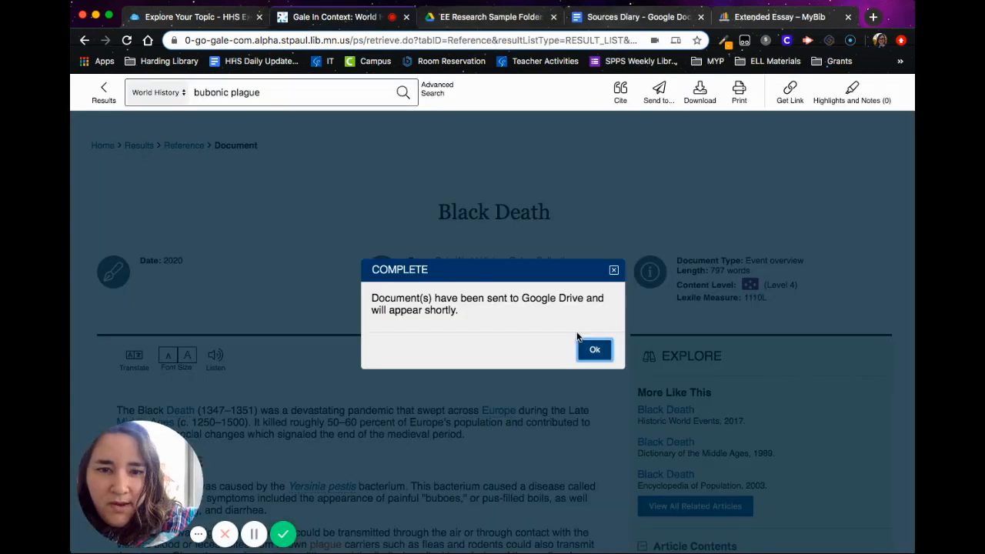
left_click(594, 350)
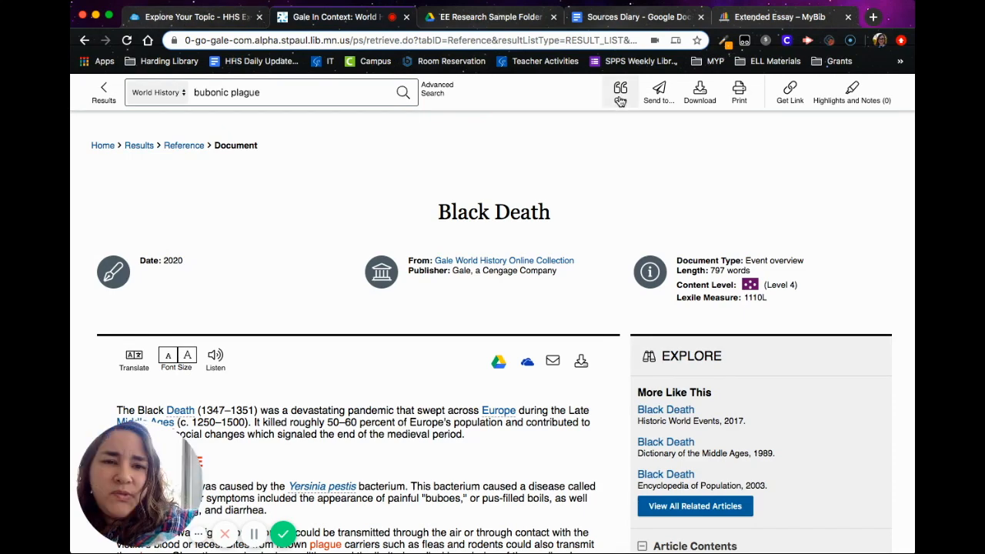
Show the Black Death article's citation in Chicago 17th Edition style.
left_click(620, 92)
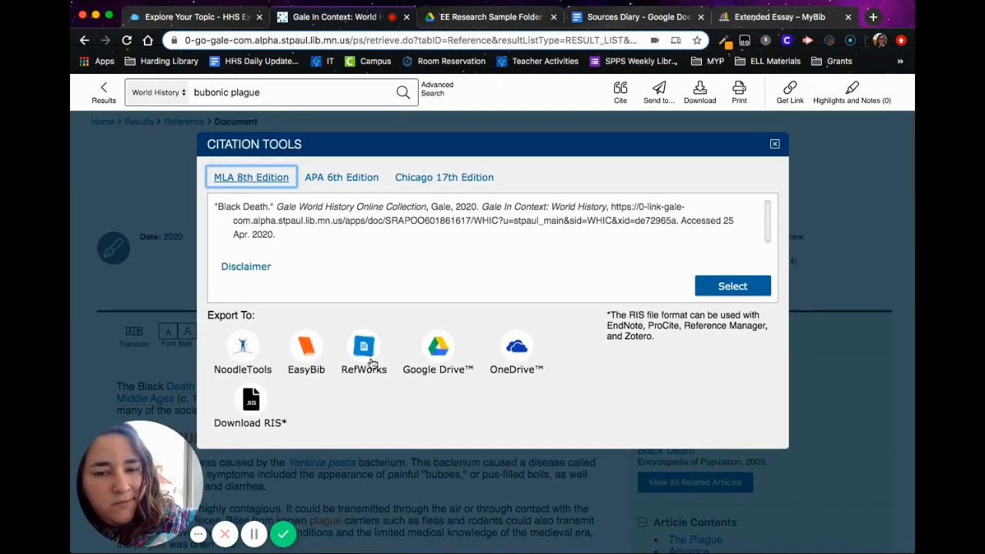
mouse_move(283, 357)
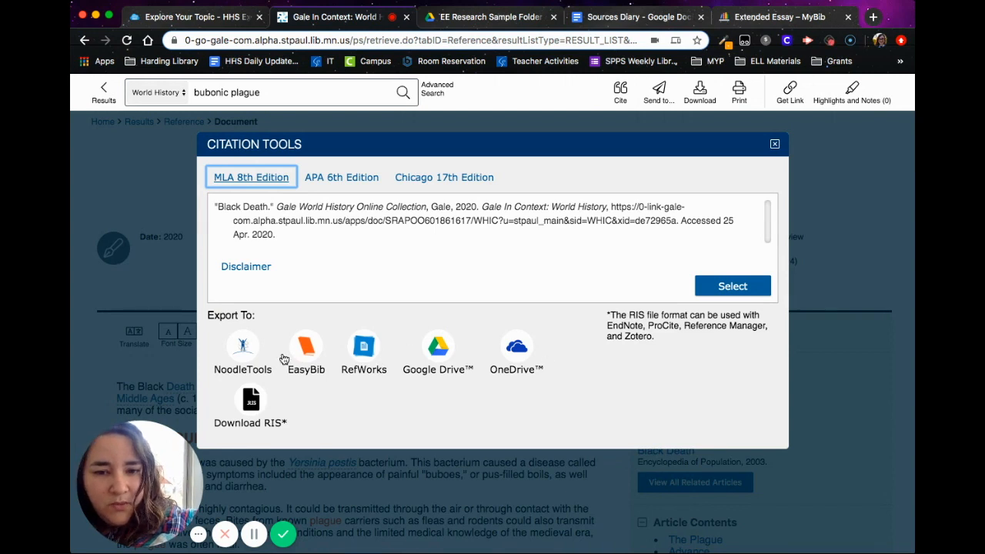
mouse_move(280, 240)
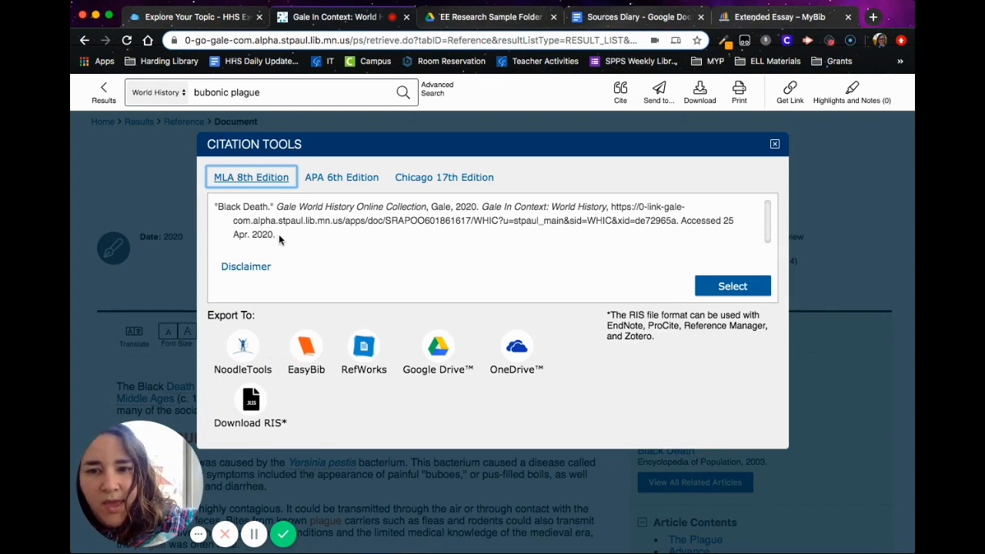
left_click(443, 177)
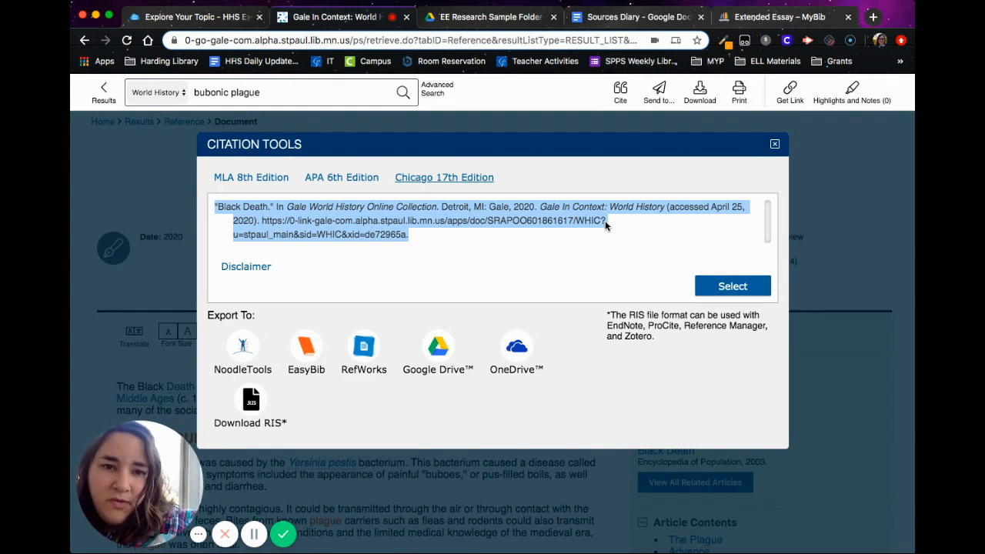
mouse_move(598, 43)
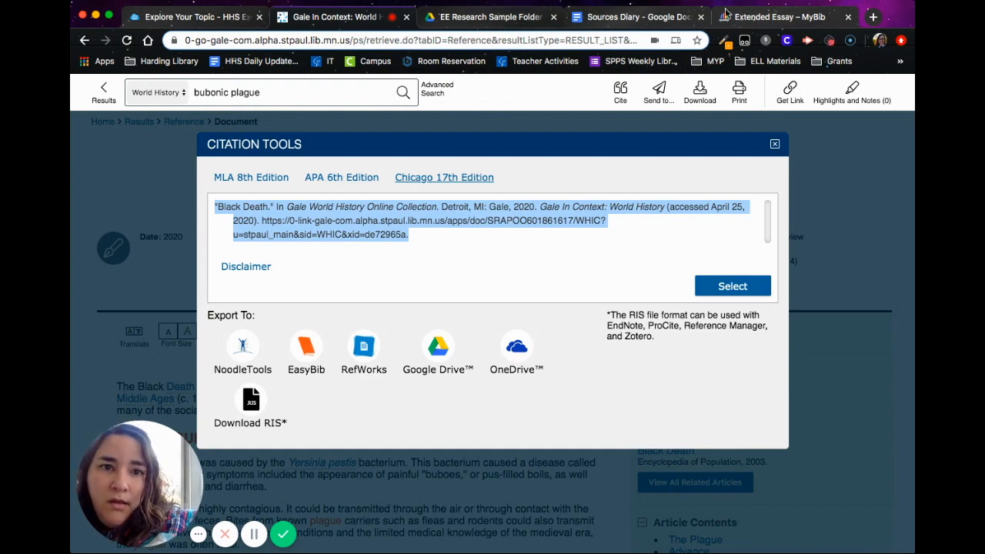
Start a new Write/paste citation in the MyBib Extended Essay project.
left_click(772, 16)
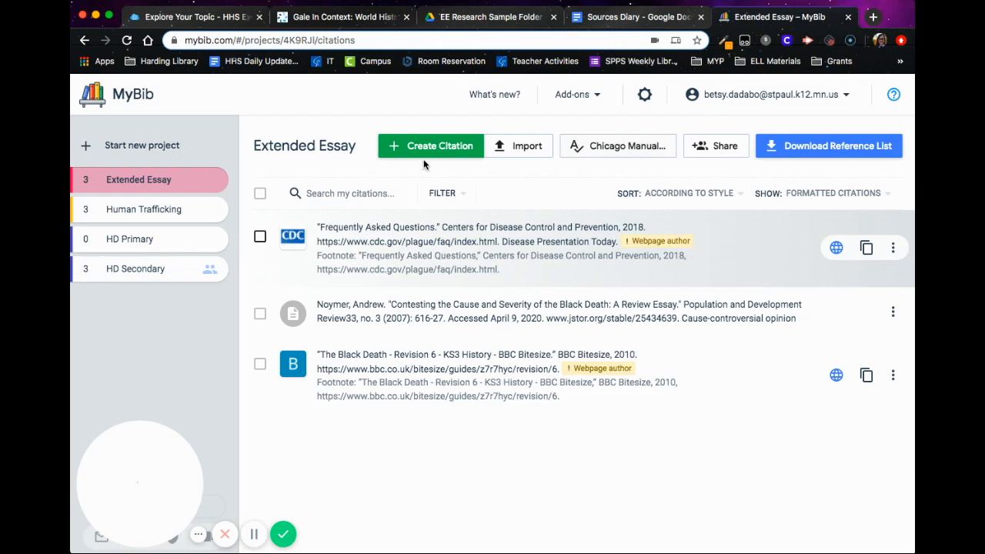
left_click(430, 145)
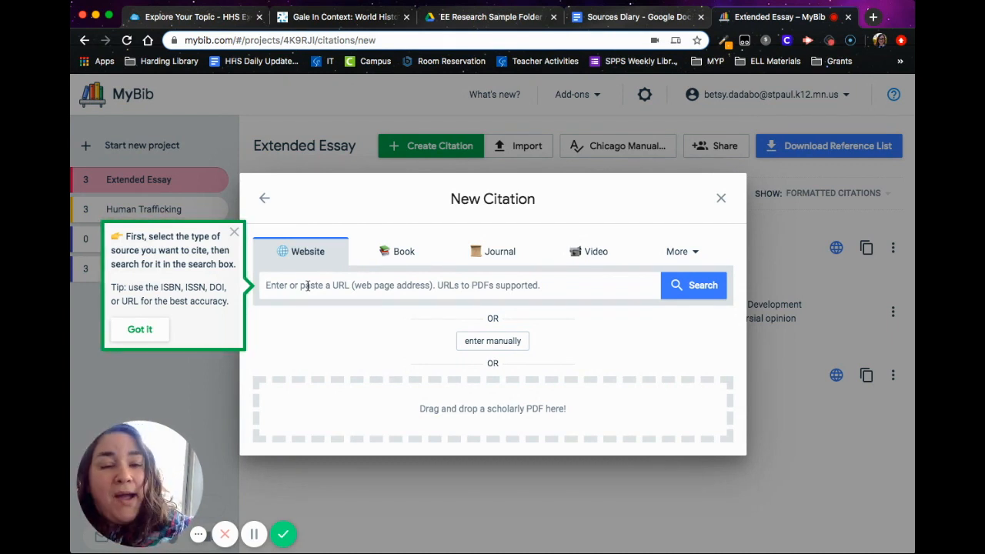
mouse_move(537, 261)
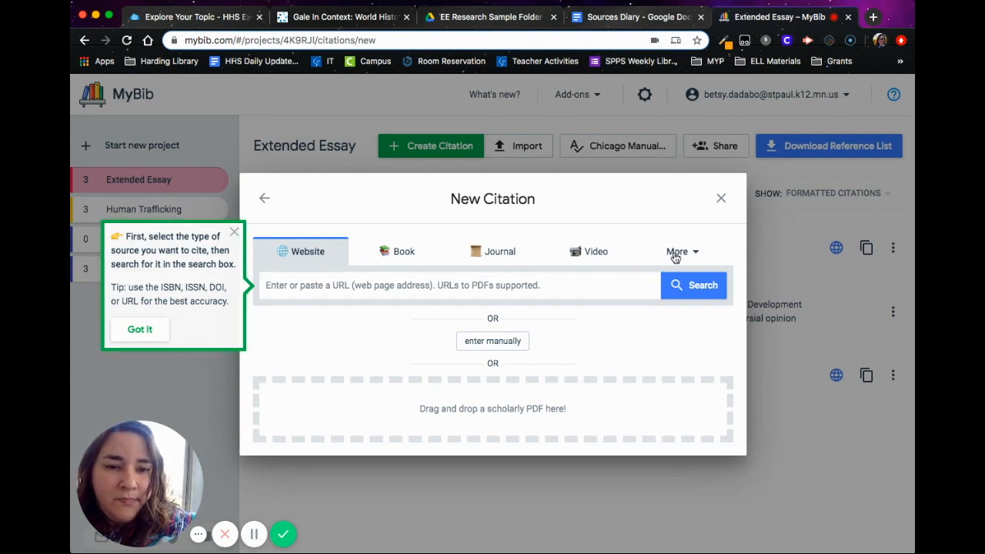
left_click(680, 252)
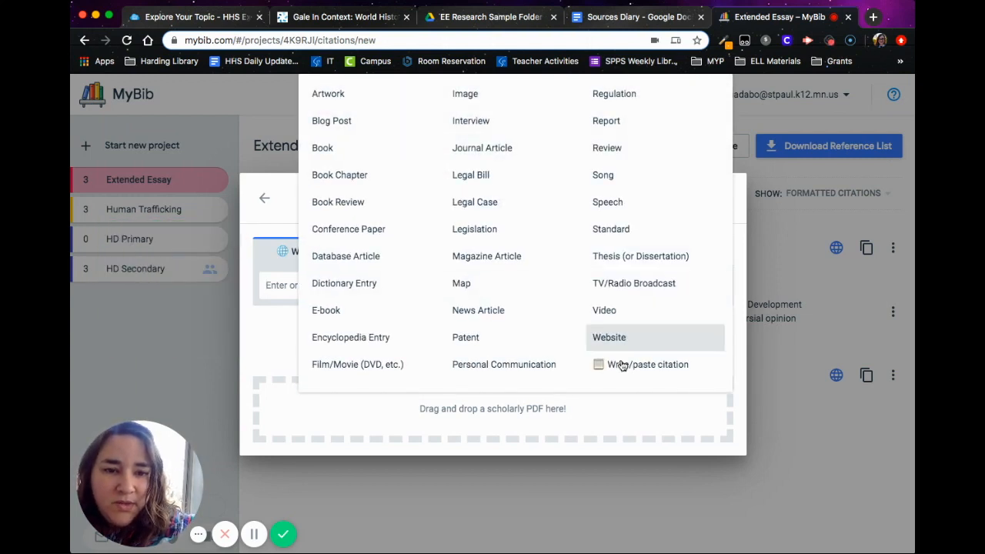
mouse_move(646, 363)
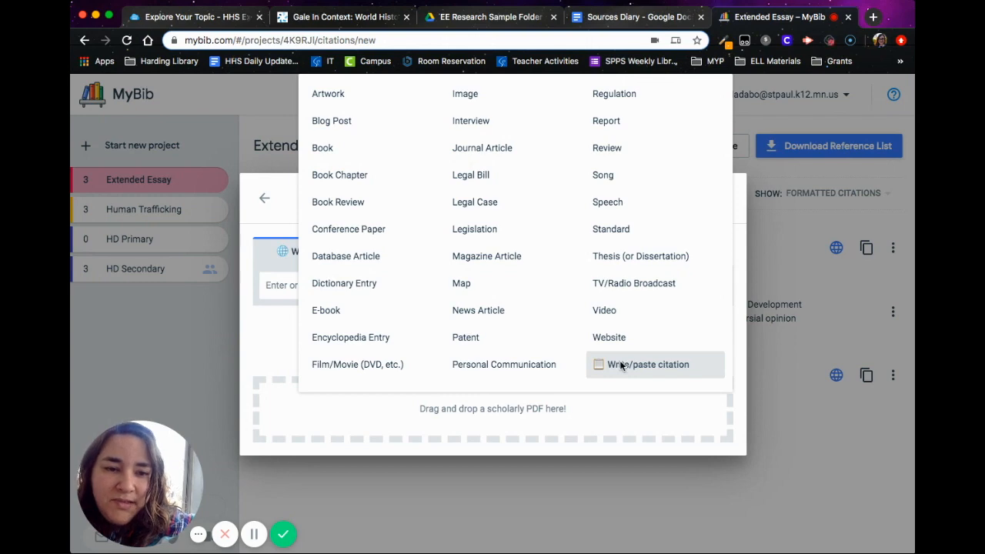
left_click(646, 363)
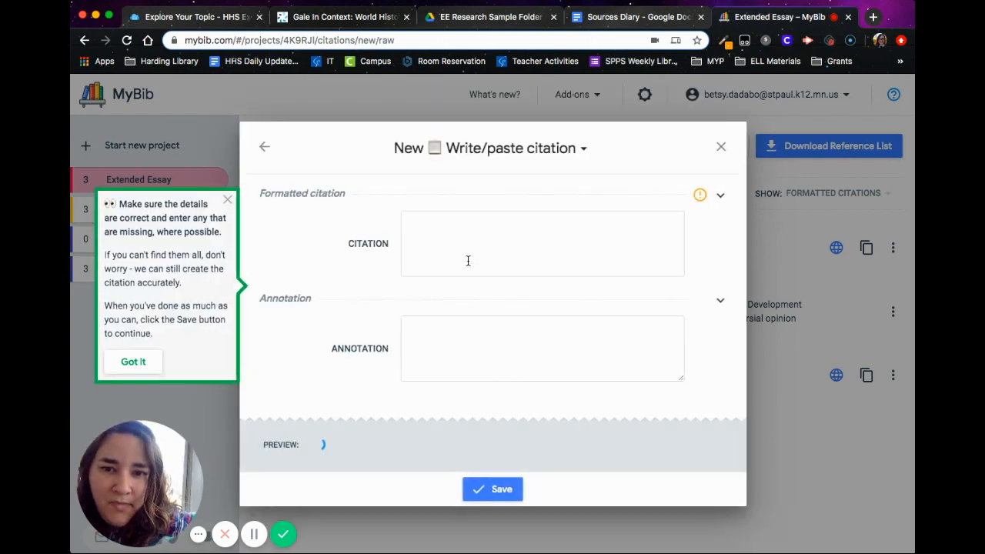
Paste the Black Death citation with annotation 'Overview' and save it to the project.
left_click(541, 243)
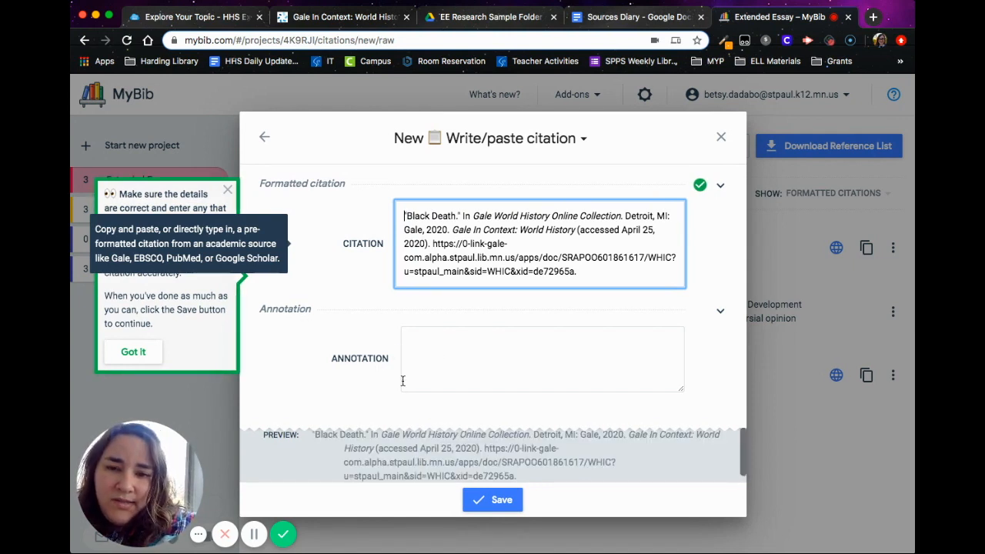
mouse_move(357, 259)
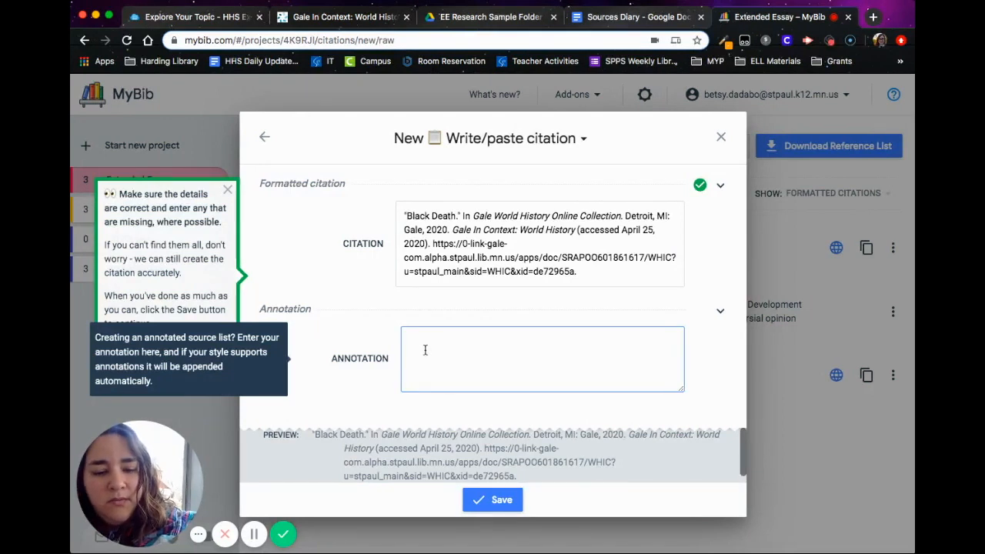
type("Over")
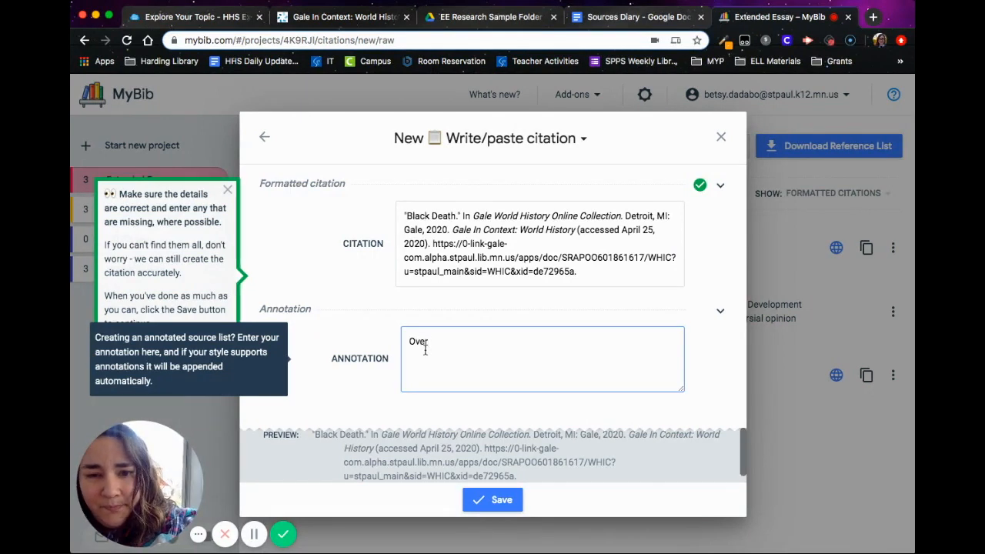
type("view")
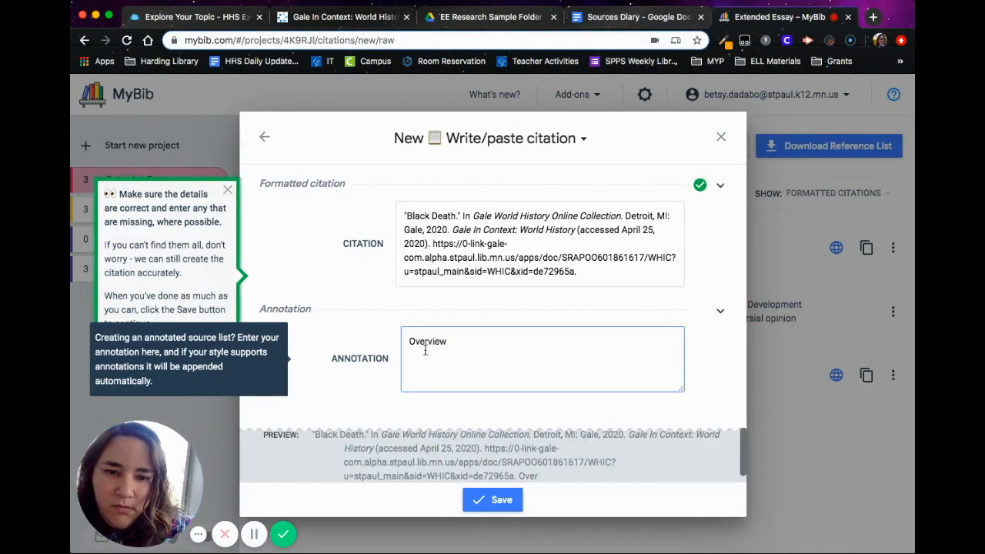
left_click(493, 499)
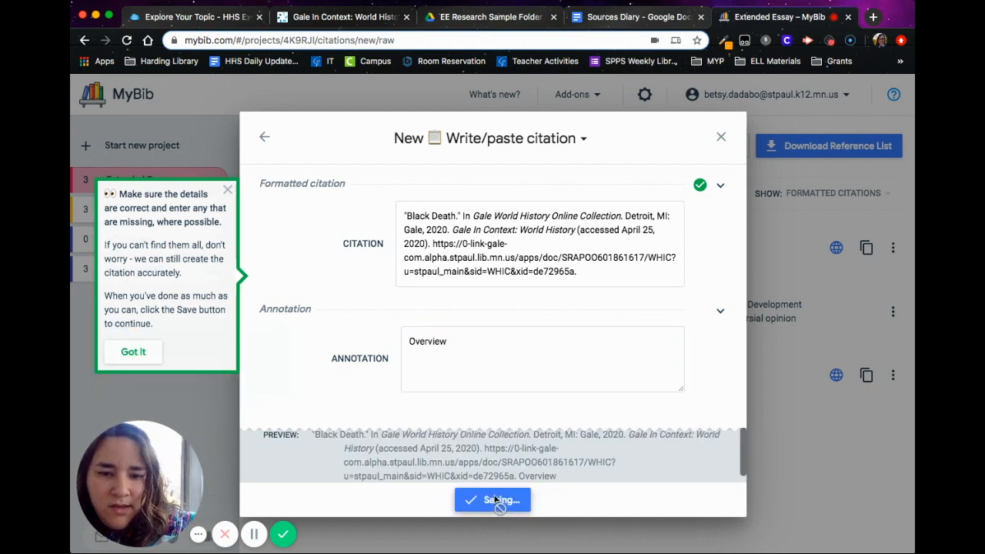
left_click(493, 499)
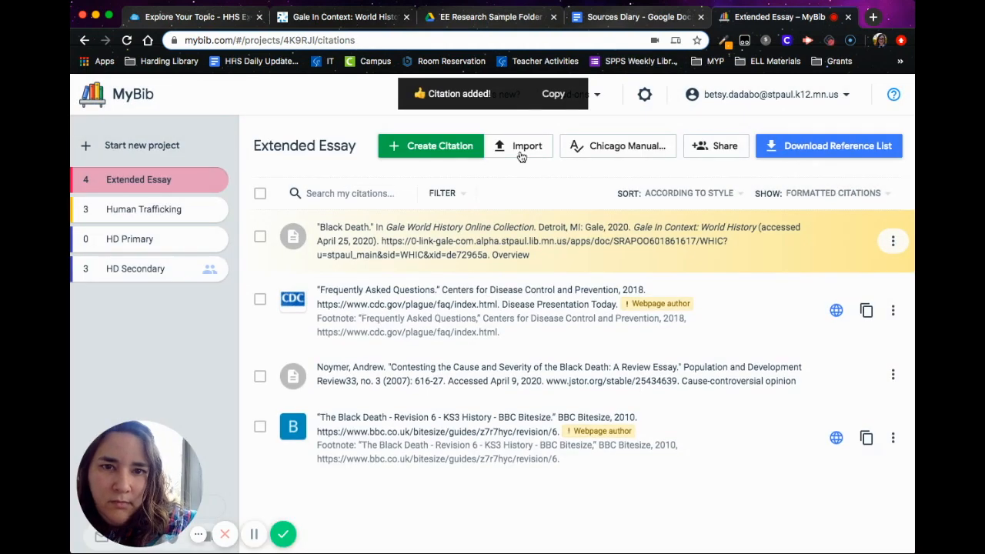
Glance at the Sources Diary document and return to the Gale Black Death article.
left_click(631, 16)
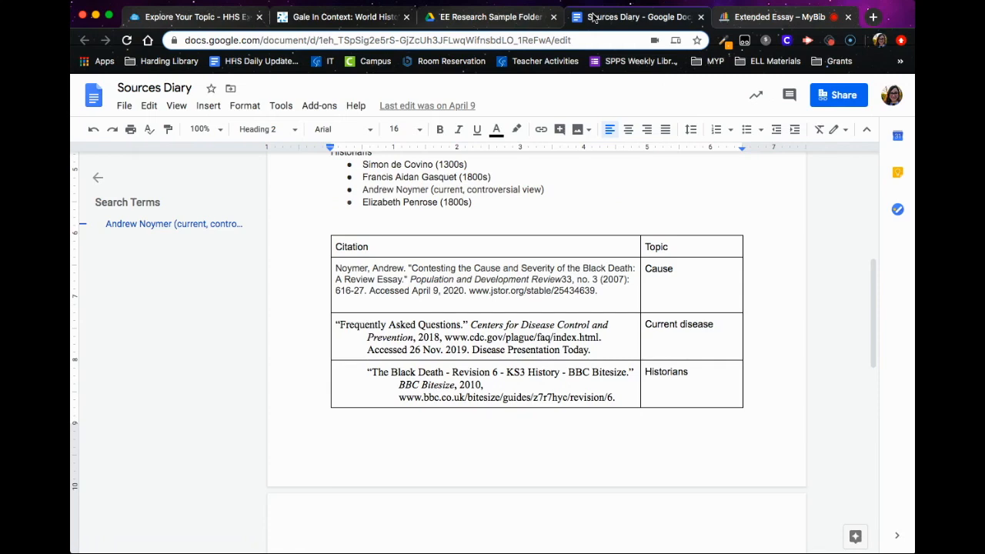
left_click(342, 16)
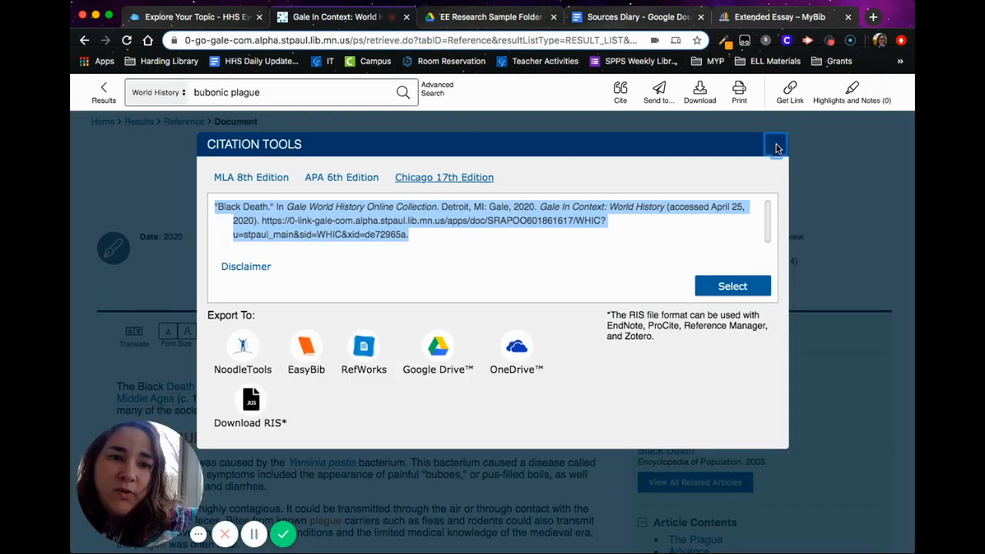
Close Citation Tools and bring the article's Critical Thinking Questions into view.
left_click(776, 145)
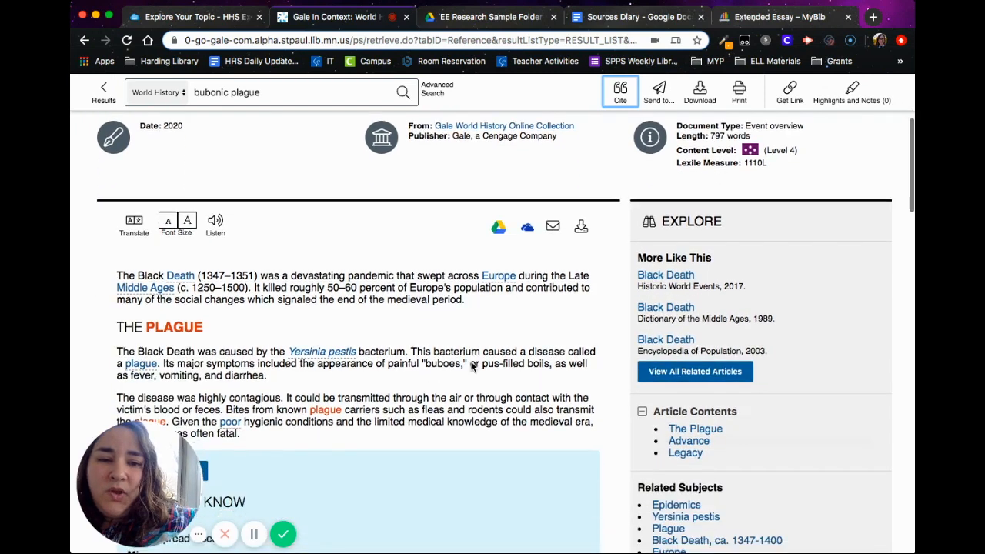
scroll("down", 3)
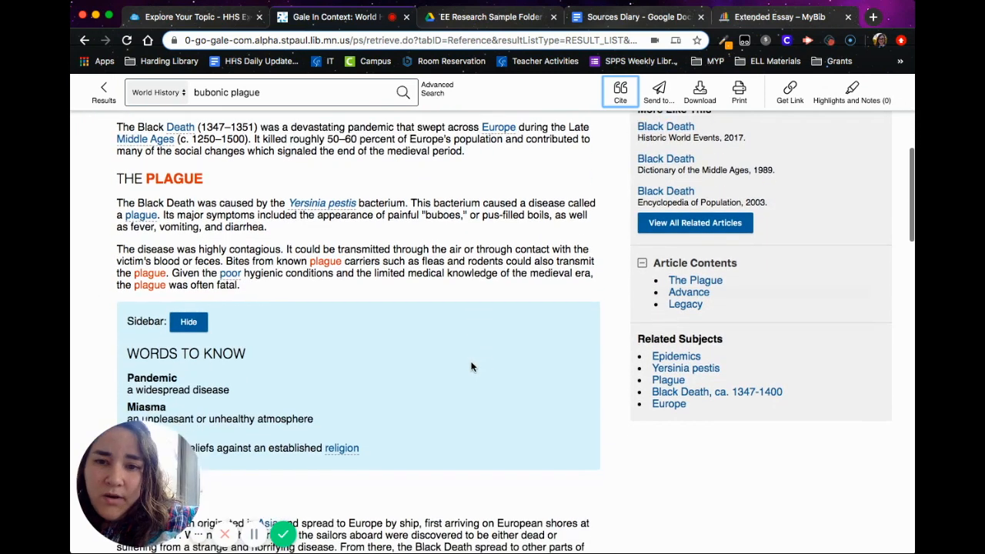
scroll("down", 3)
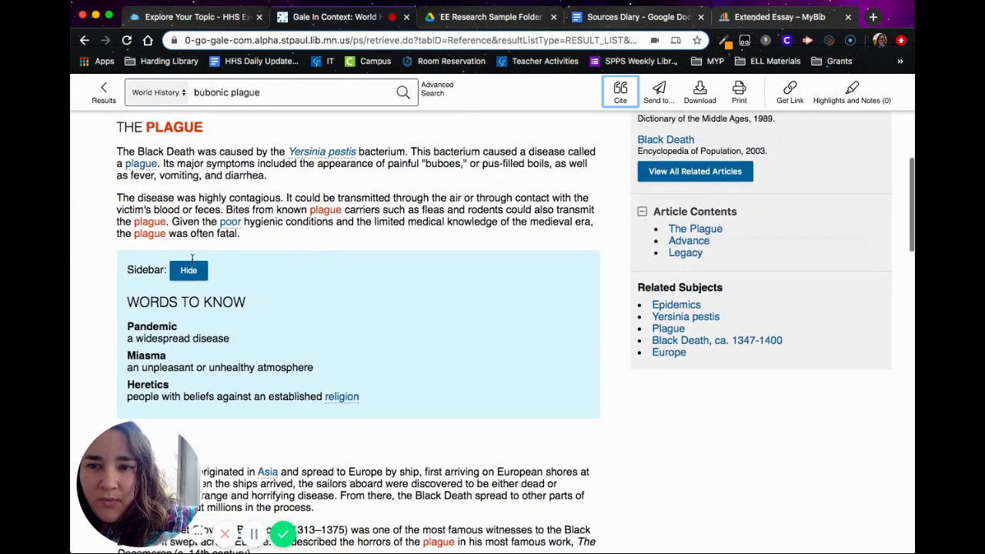
scroll("down", 3)
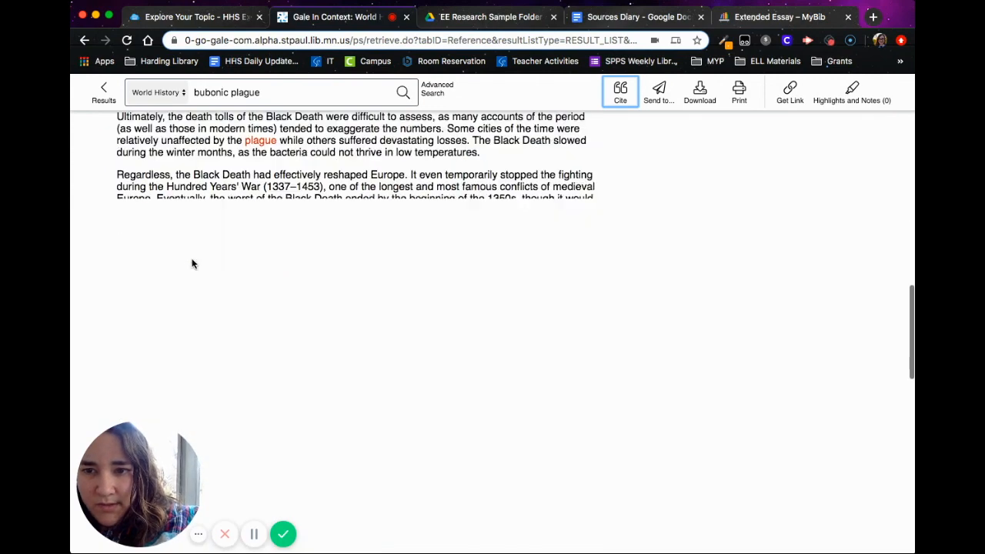
scroll("down", 3)
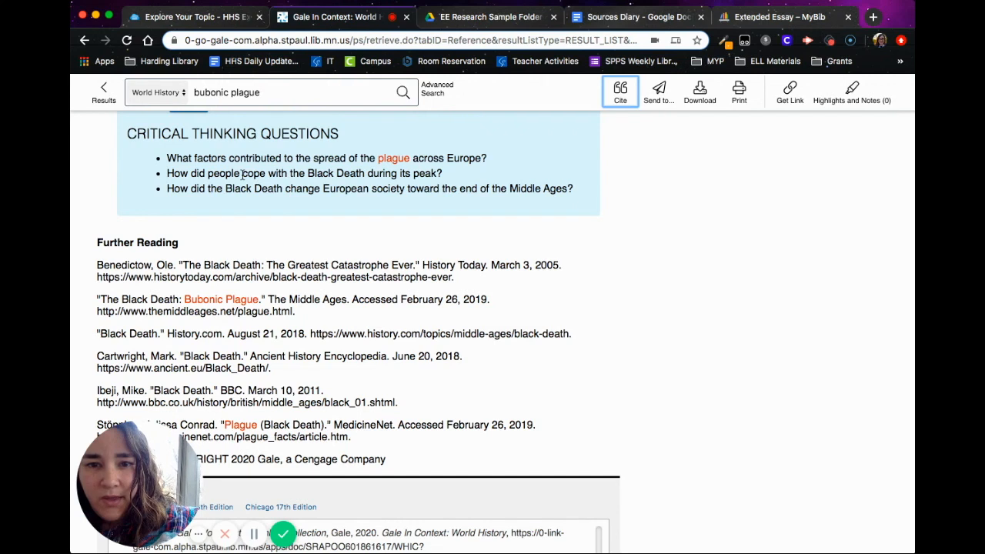
mouse_move(311, 152)
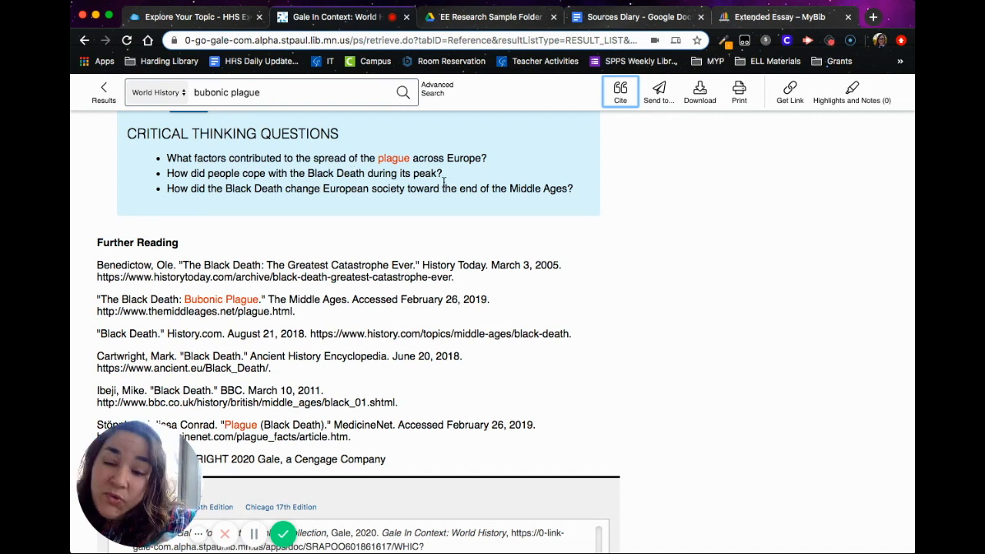
mouse_move(161, 177)
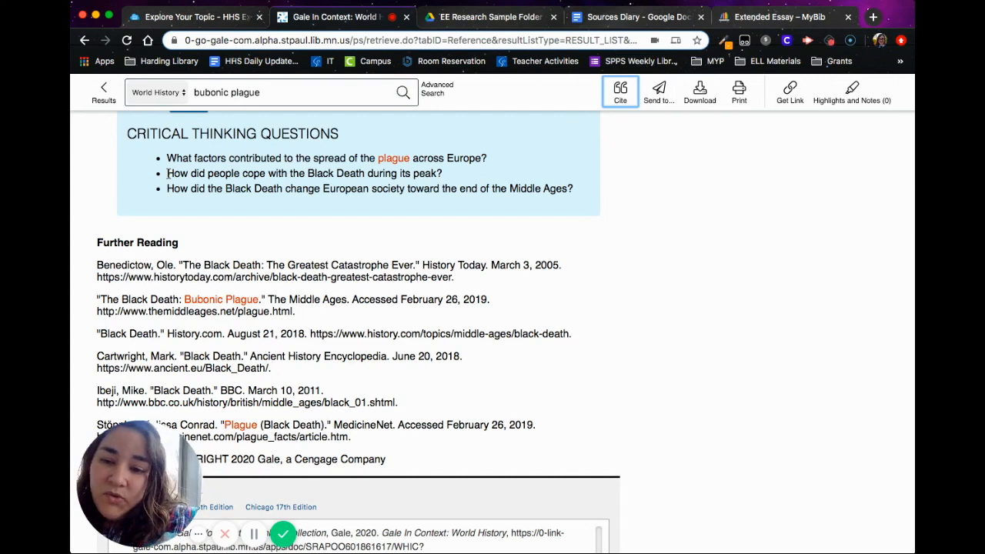
mouse_move(208, 207)
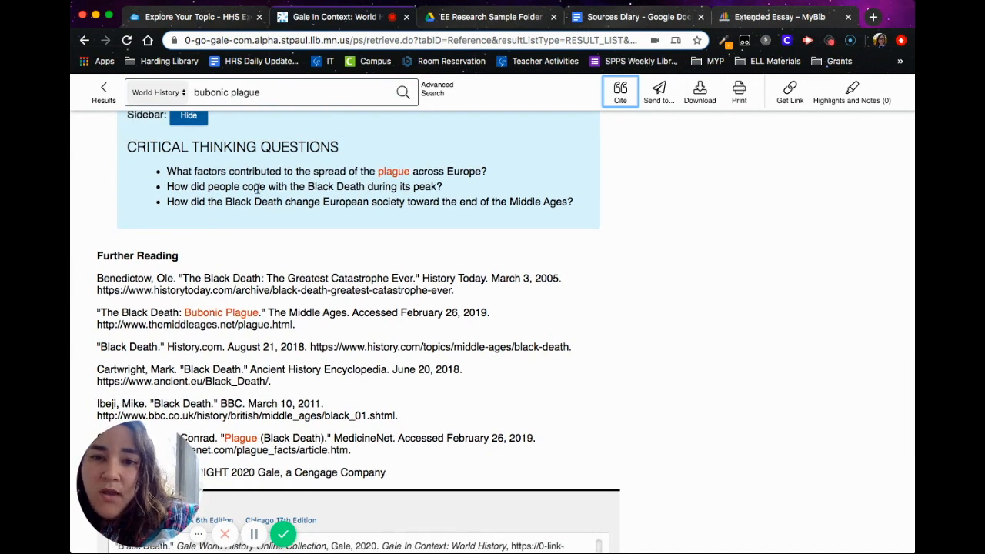
Scroll between the Legacy section and the Critical Thinking Questions to reread how people coped with the plague.
scroll("up", 3)
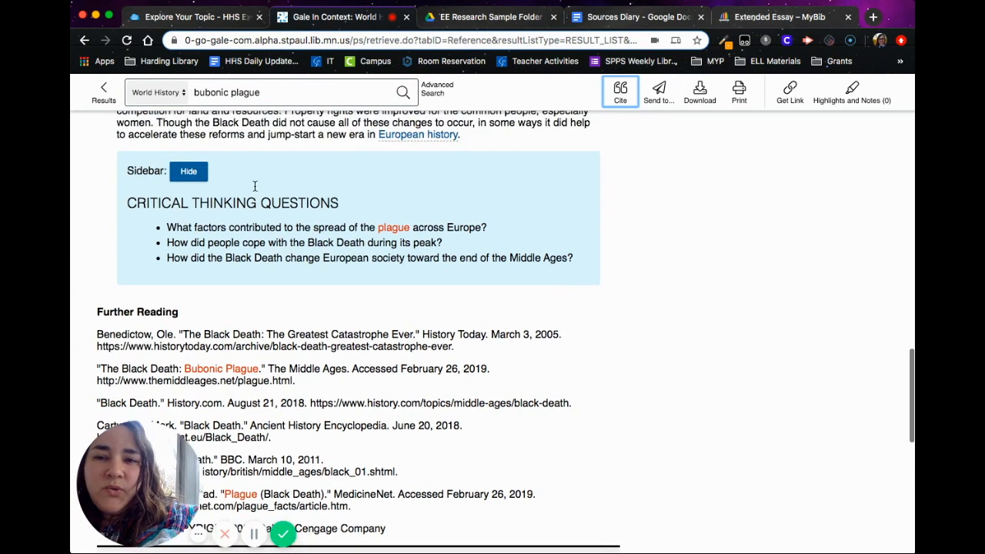
scroll("up", 3)
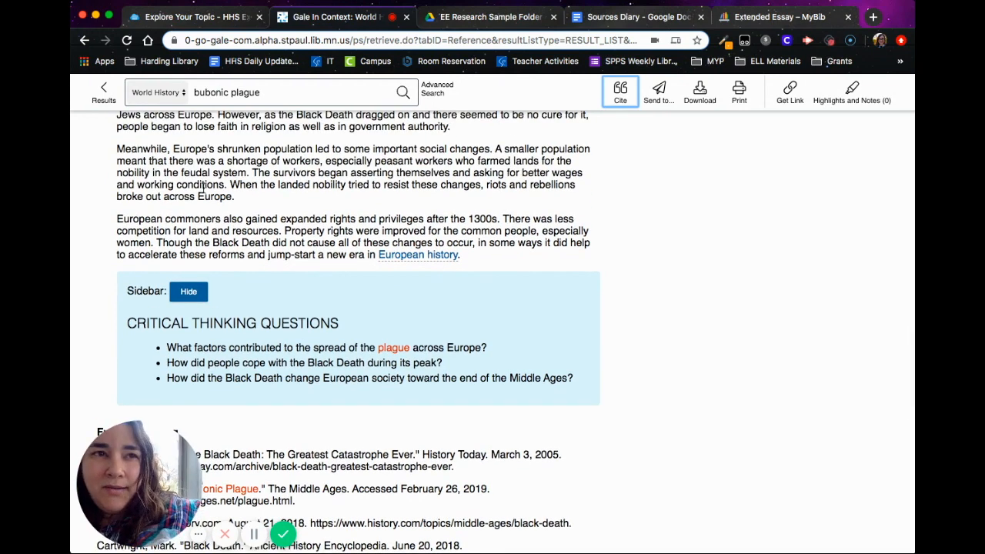
scroll("up", 3)
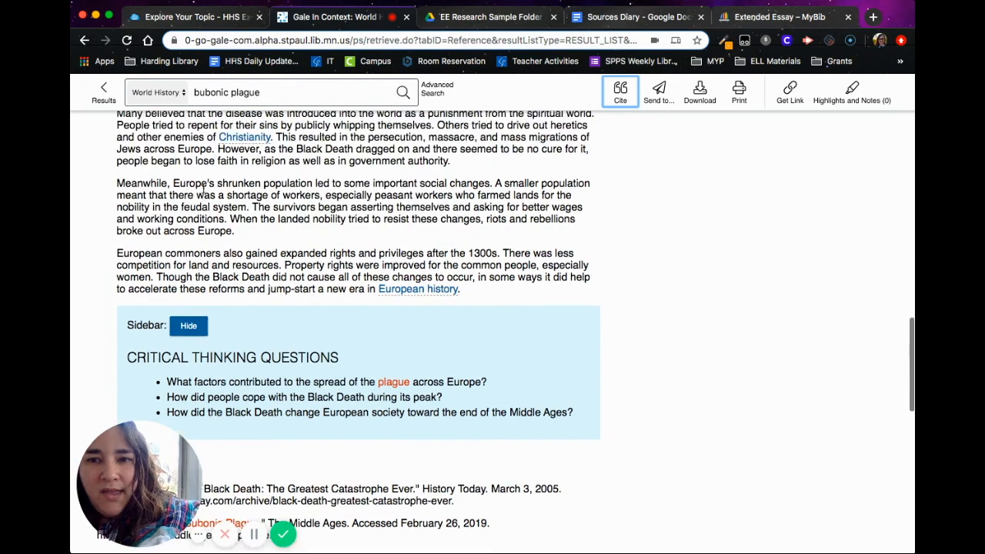
scroll("up", 3)
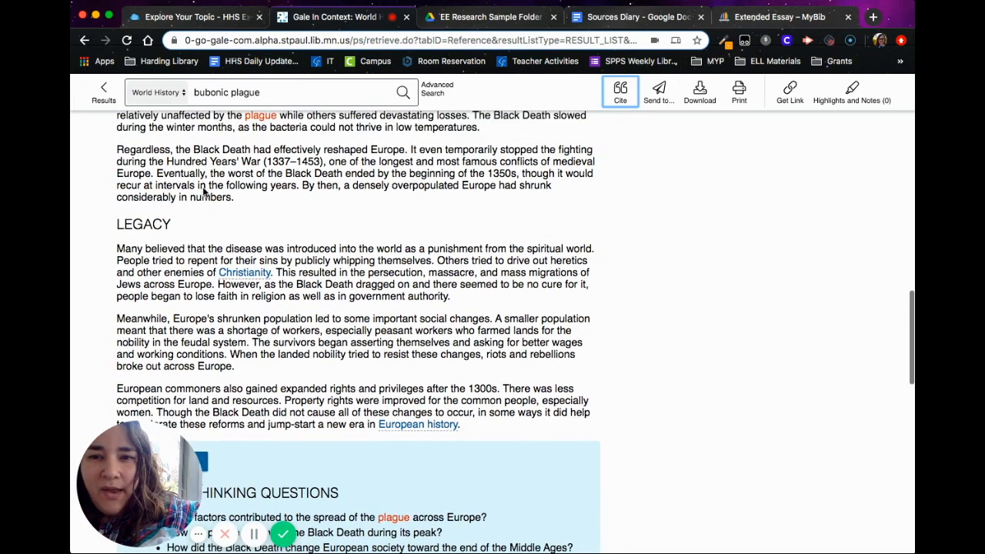
scroll("down", 3)
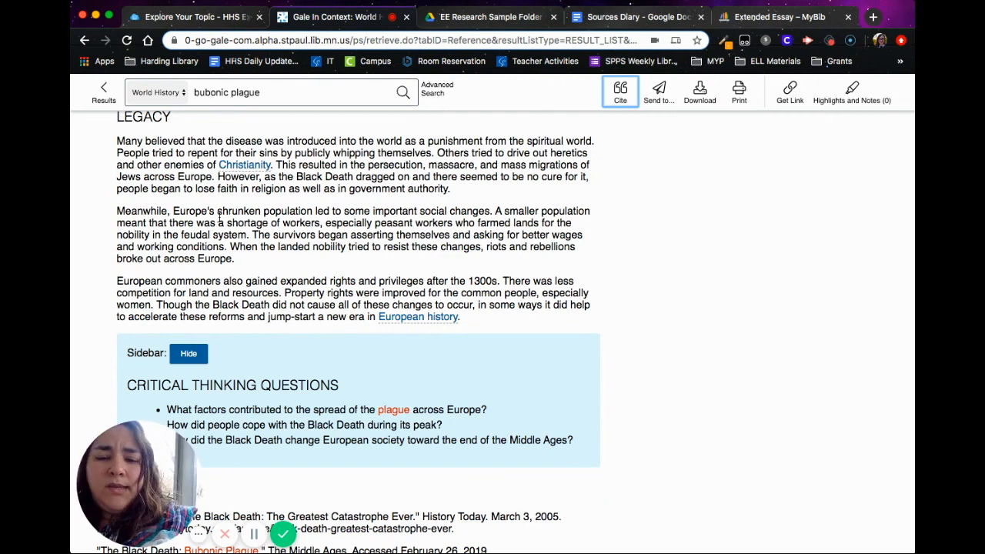
scroll("down", 3)
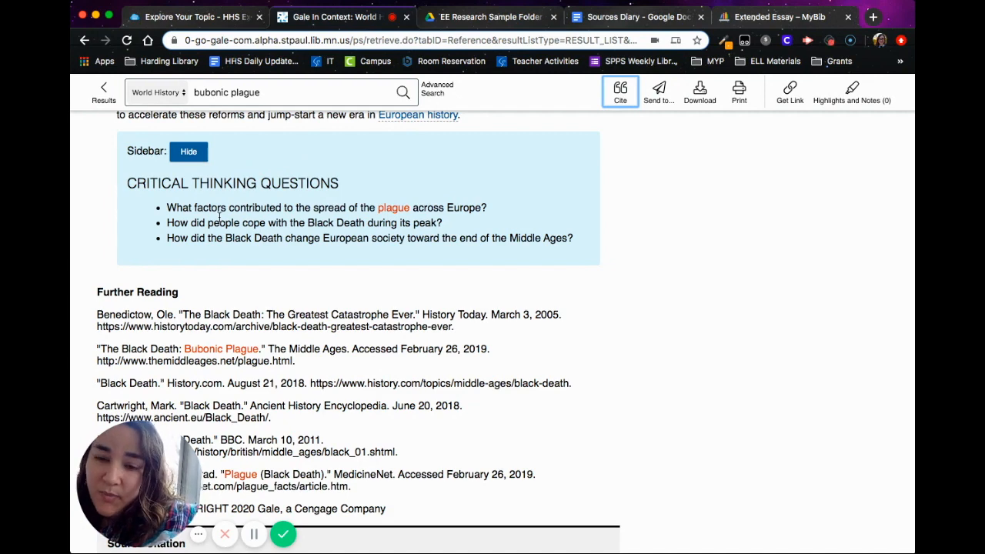
scroll("down", 3)
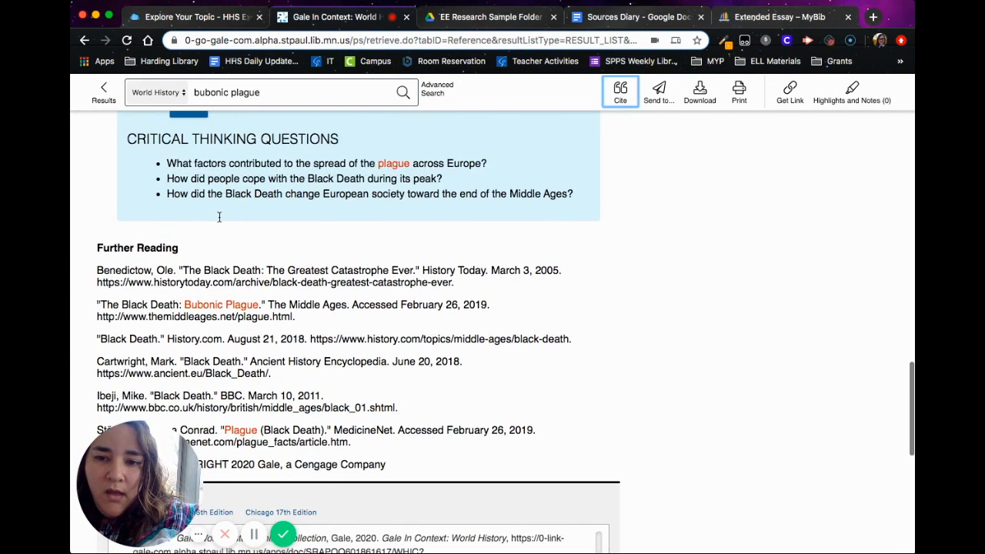
scroll("up", 3)
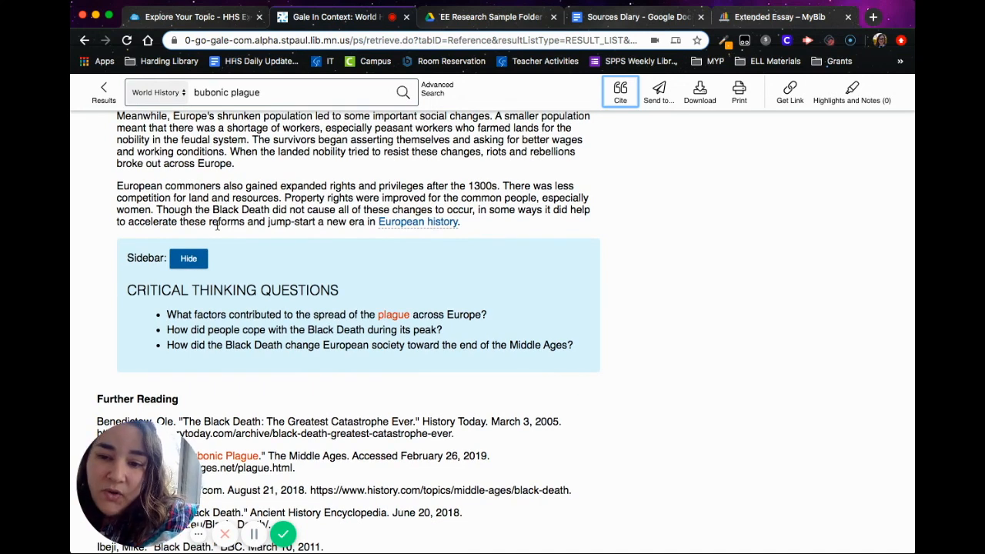
mouse_move(161, 331)
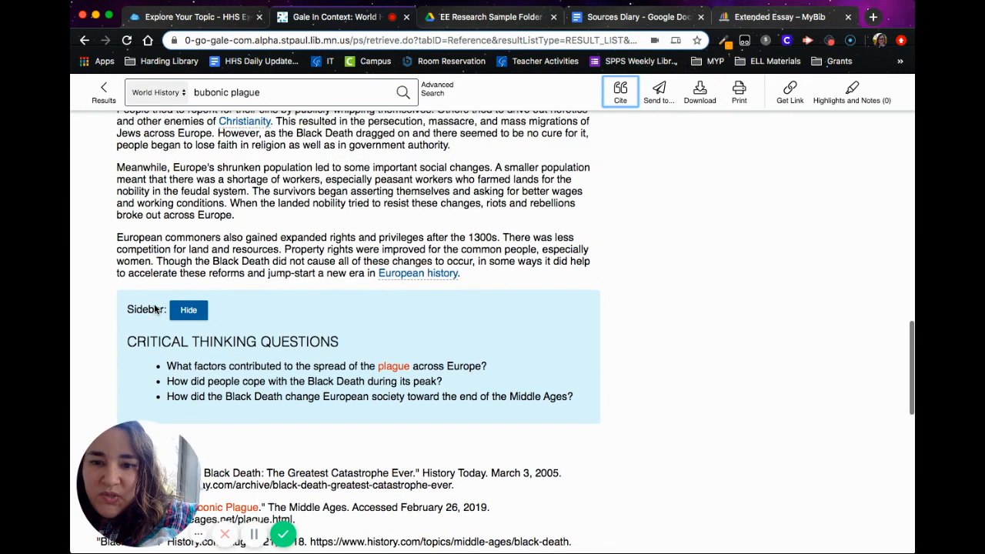
scroll("down", 3)
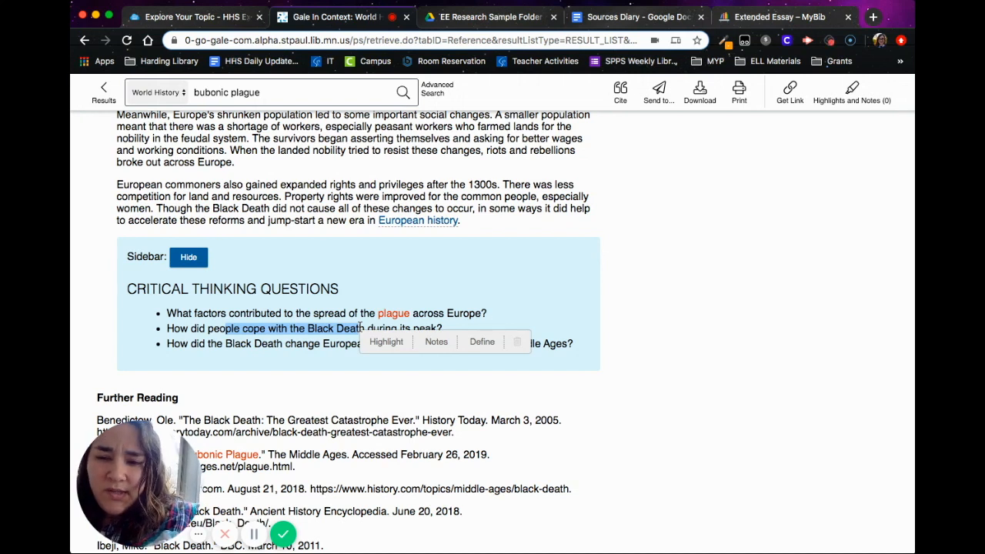
mouse_move(357, 296)
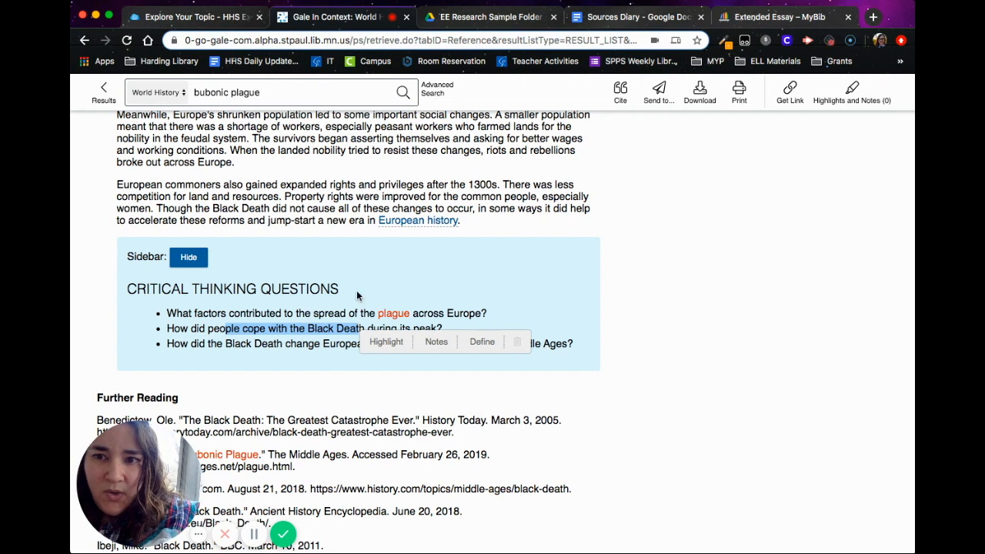
mouse_move(308, 416)
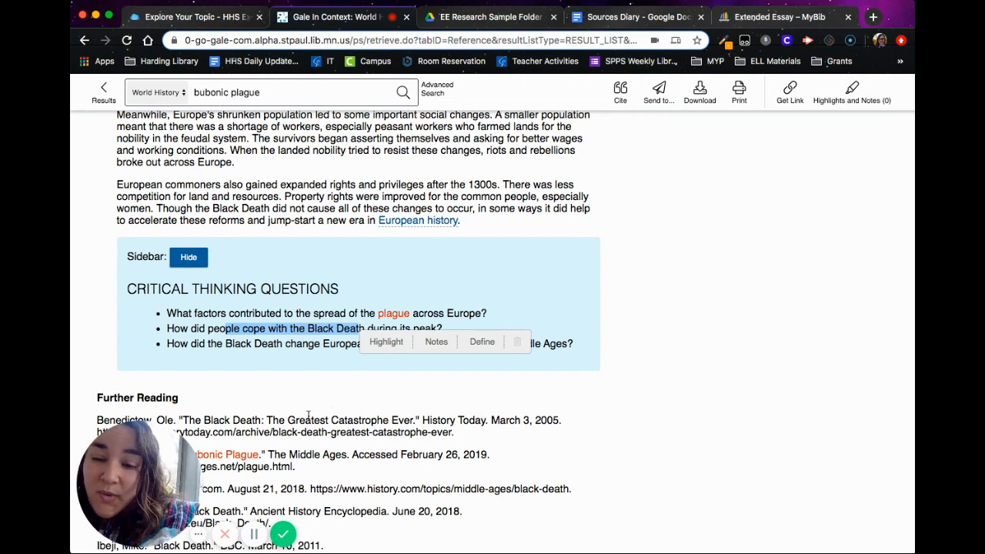
mouse_move(280, 383)
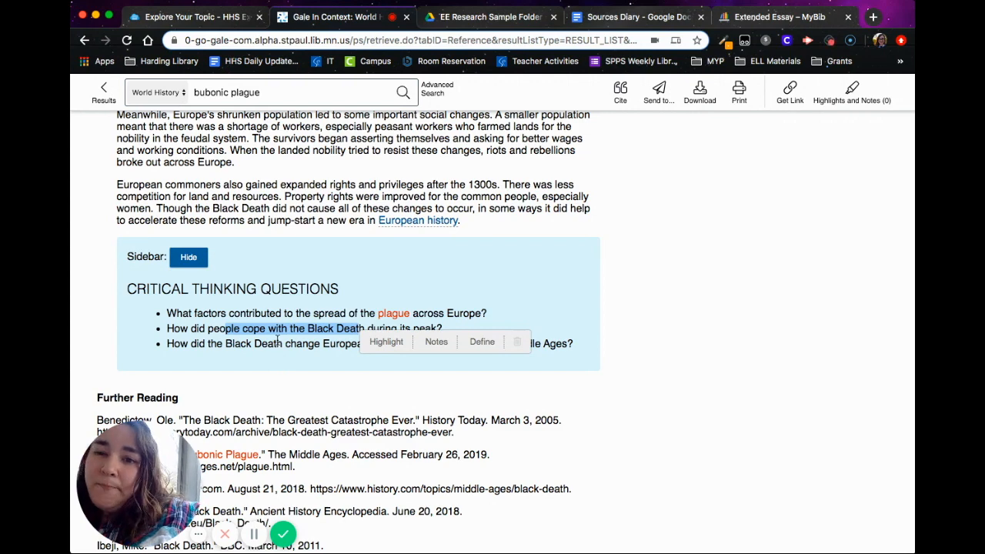
Scroll up past the Legacy section to the Boccaccio and medieval medical theories paragraphs.
scroll("up", 3)
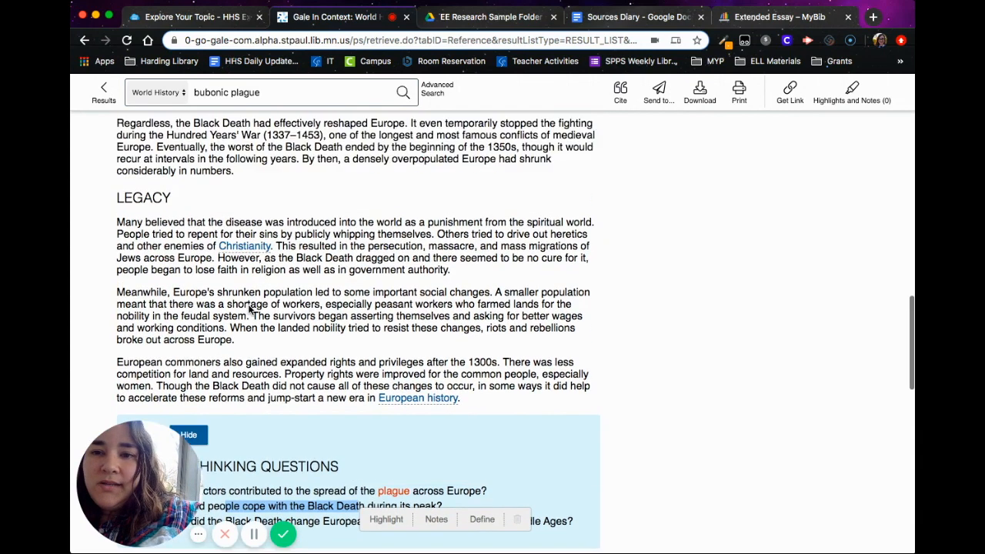
scroll("up", 3)
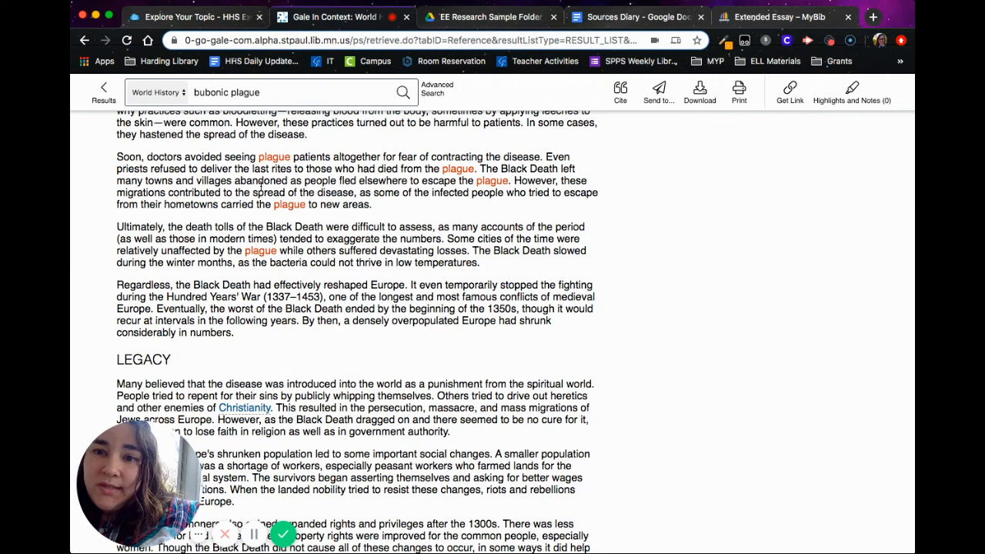
scroll("up", 3)
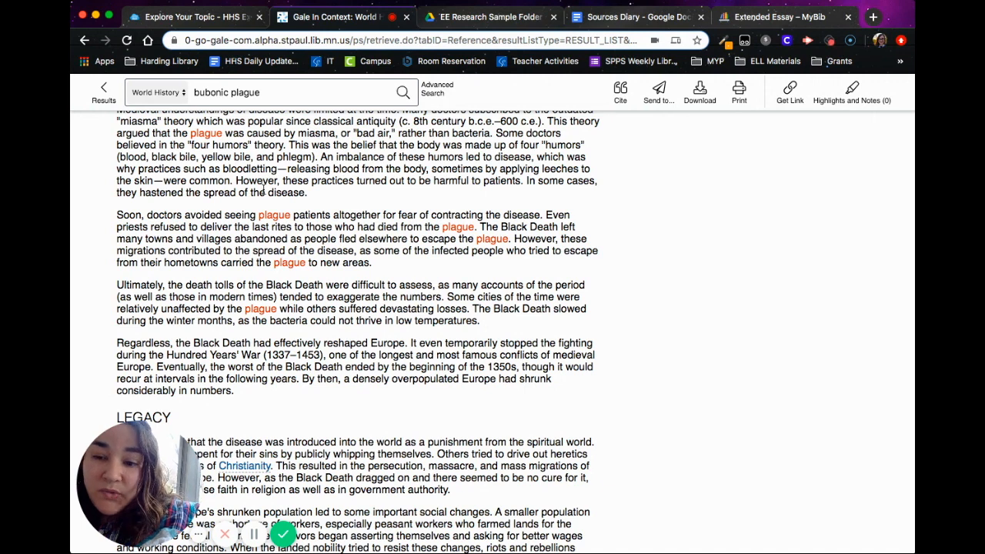
scroll("up", 3)
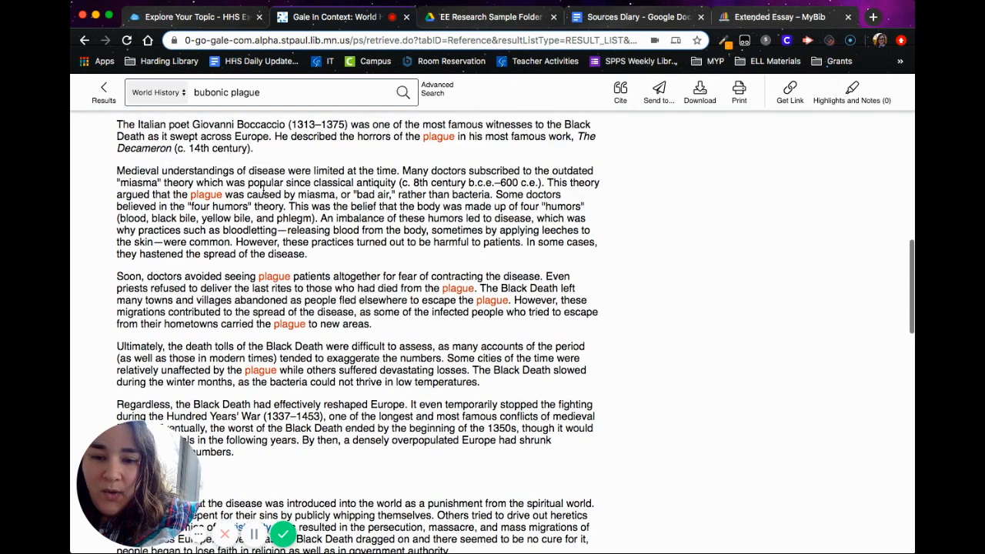